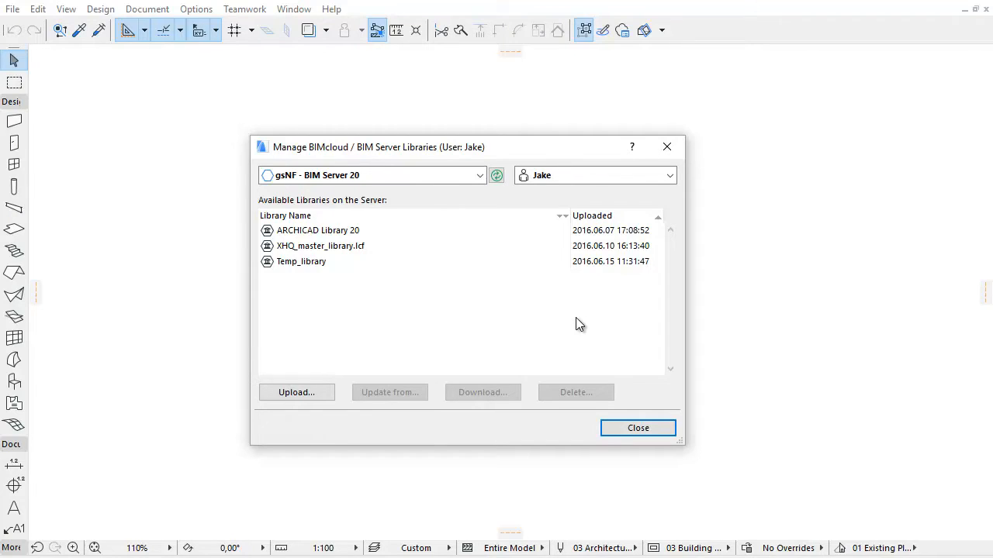
mouse_move(372, 249)
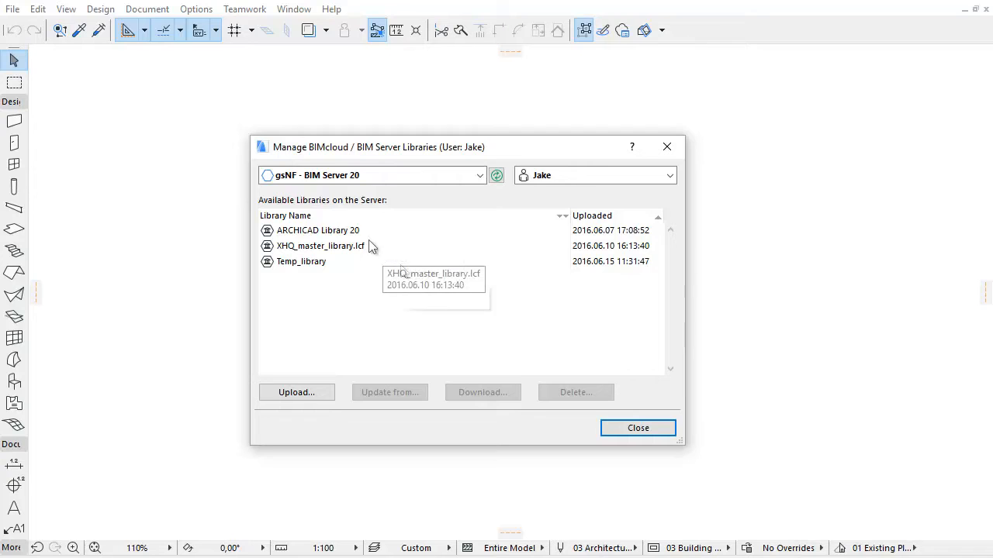
Step: Select XHQ_master_library.lcf and Temp_library, switch from Jake to Janet, and close the manager
left_click(318, 246)
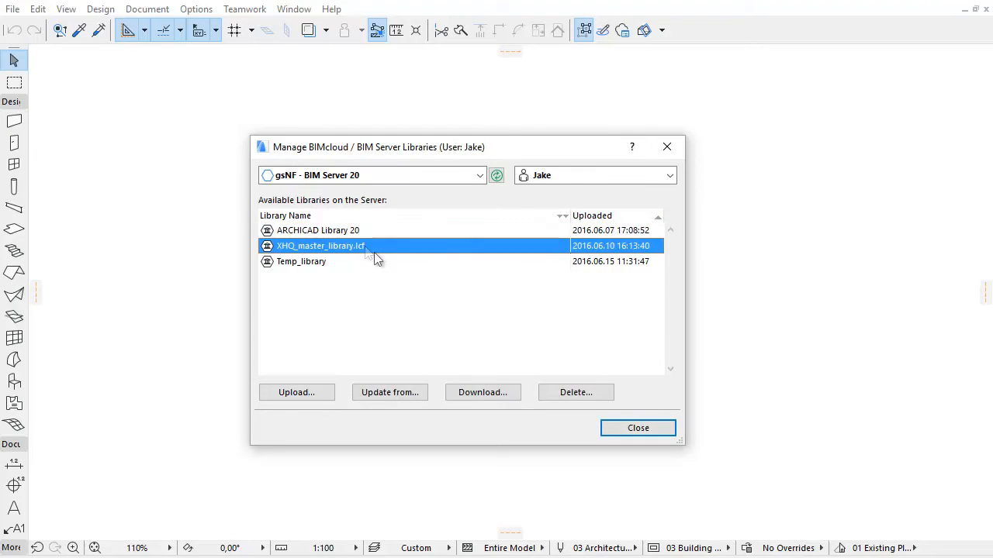
left_click(301, 262)
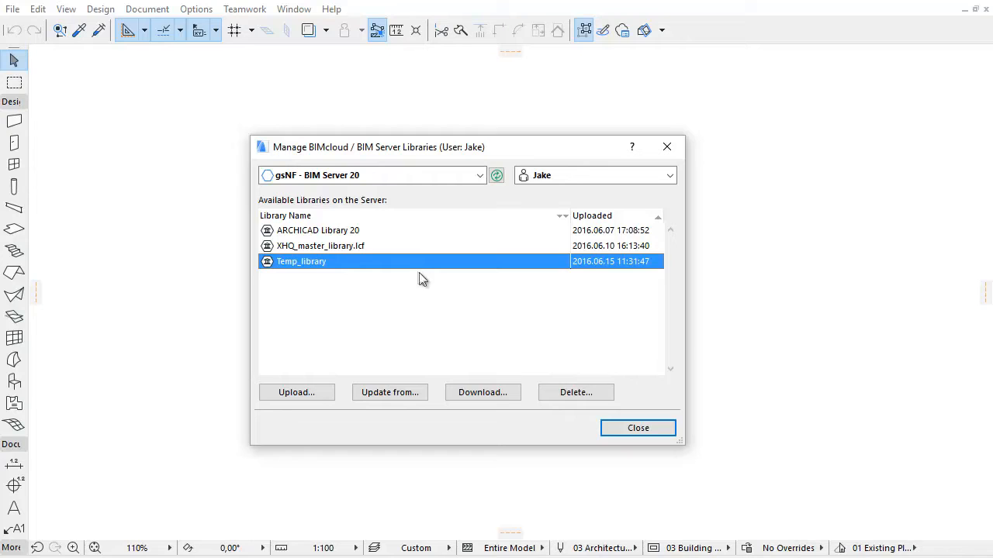
left_click(671, 175)
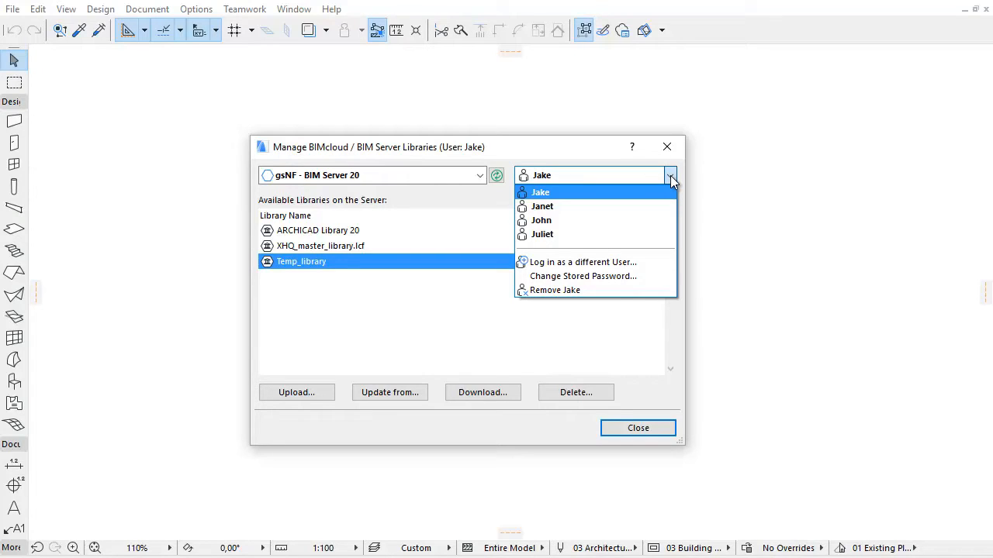
mouse_move(660, 213)
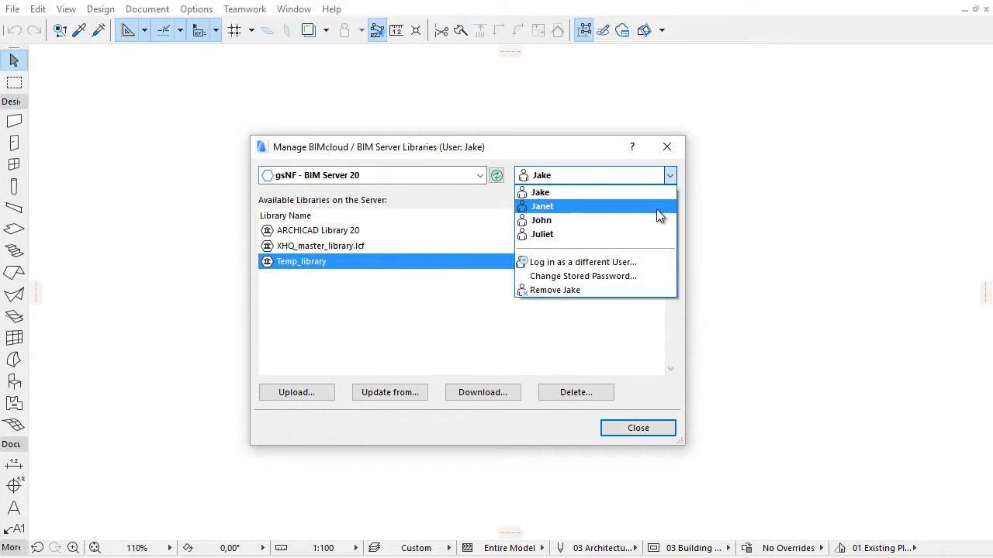
left_click(542, 207)
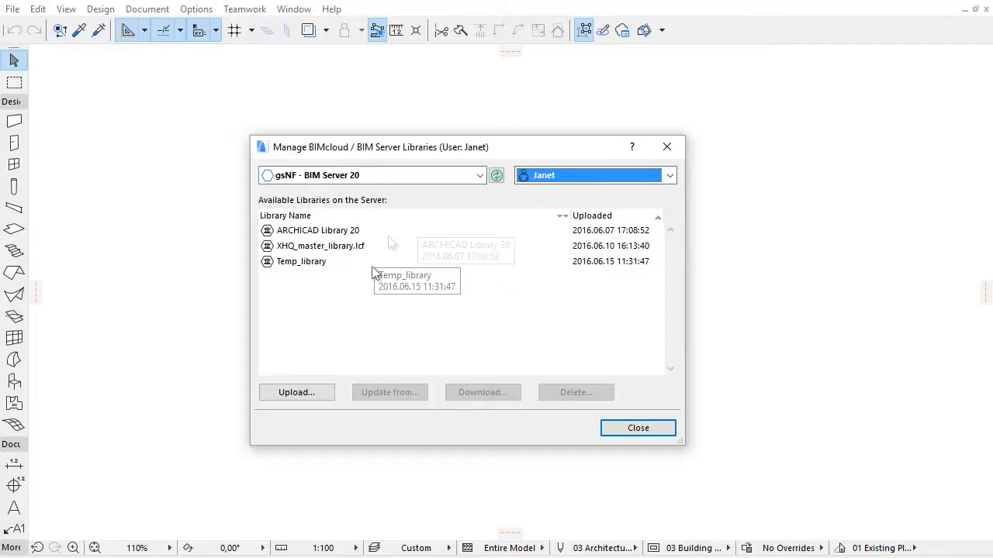
left_click(638, 428)
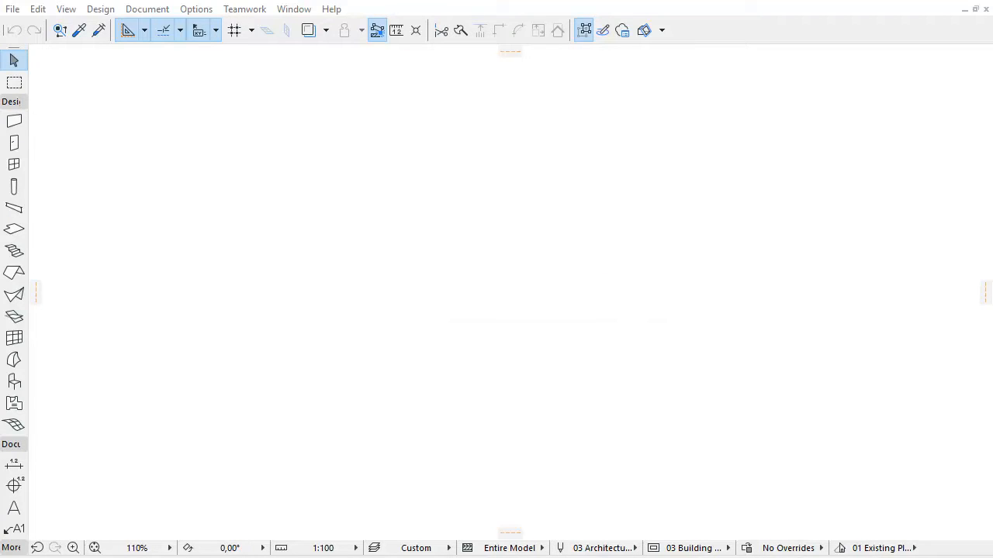
Step: Reopen Manage BIMcloud / BIM Server Libraries from File > Libraries and Objects
left_click(12, 8)
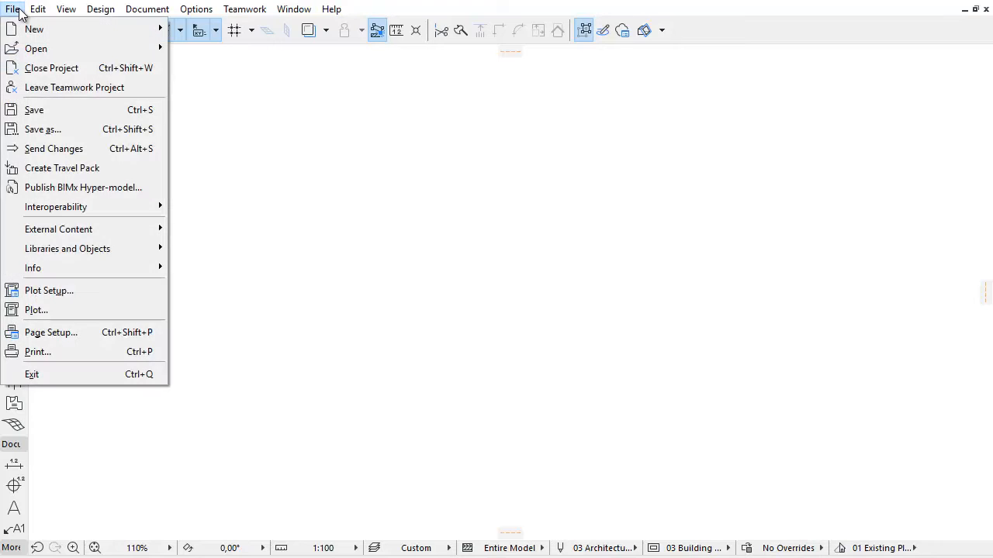
mouse_move(50, 101)
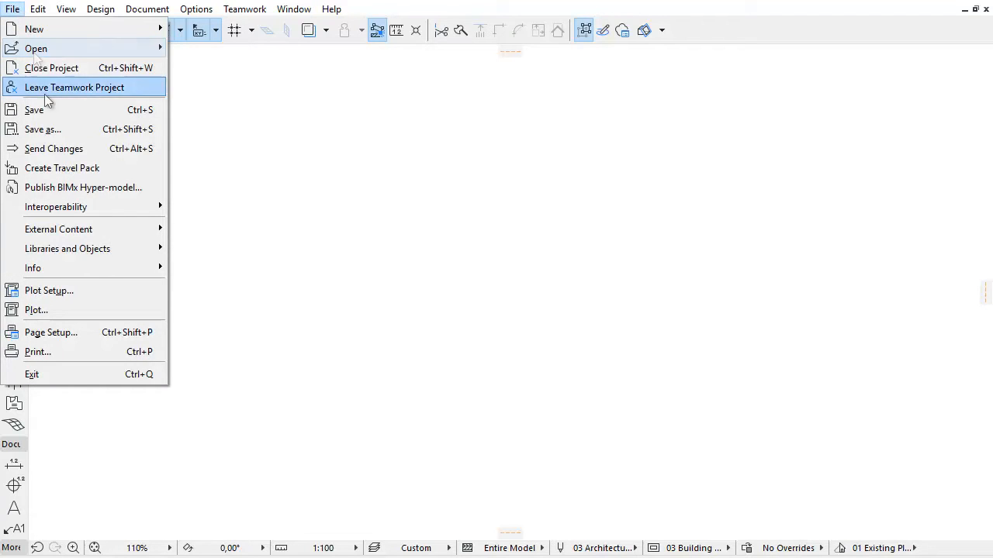
mouse_move(68, 249)
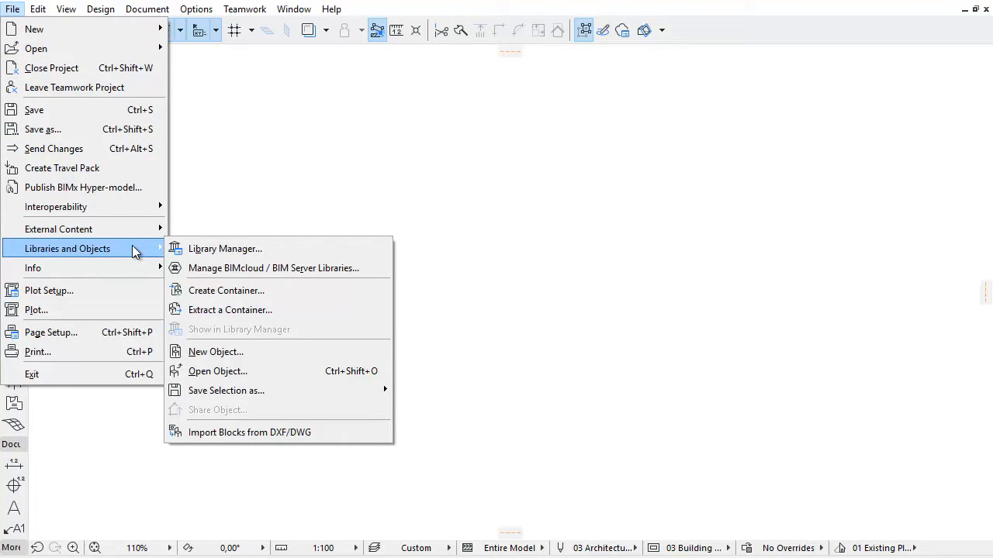
mouse_move(364, 277)
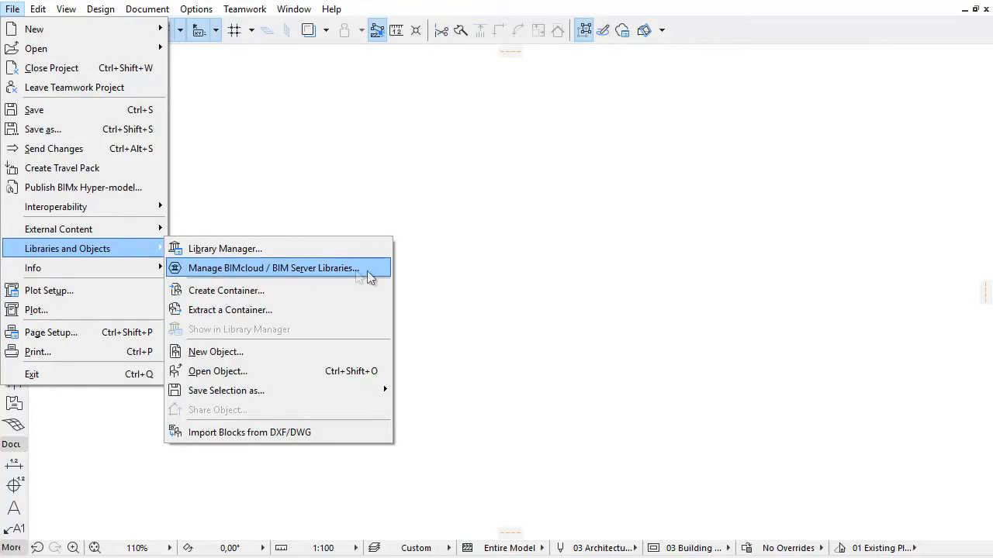
mouse_move(380, 276)
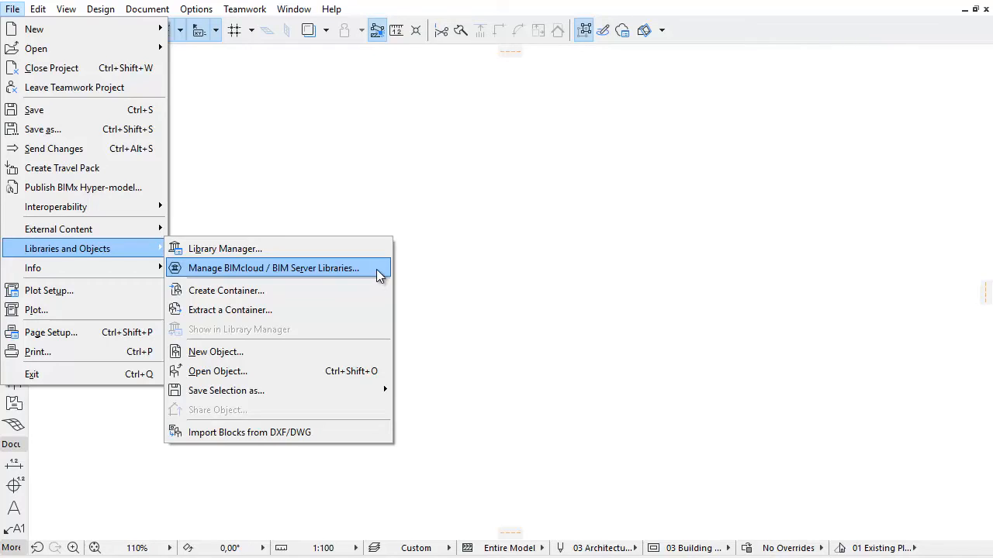
left_click(273, 267)
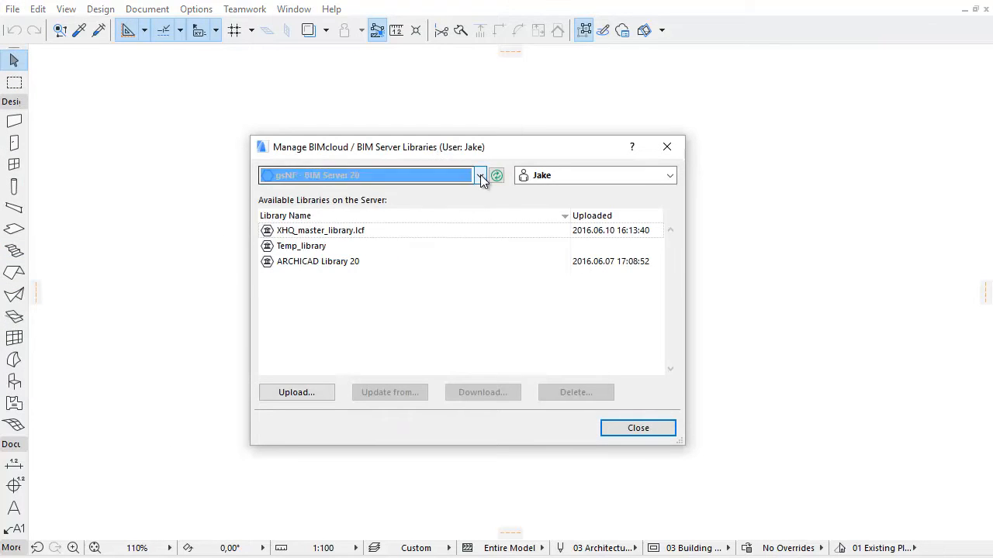
Step: Check the server and user lists, then sort the three libraries by the Uploaded column
left_click(480, 174)
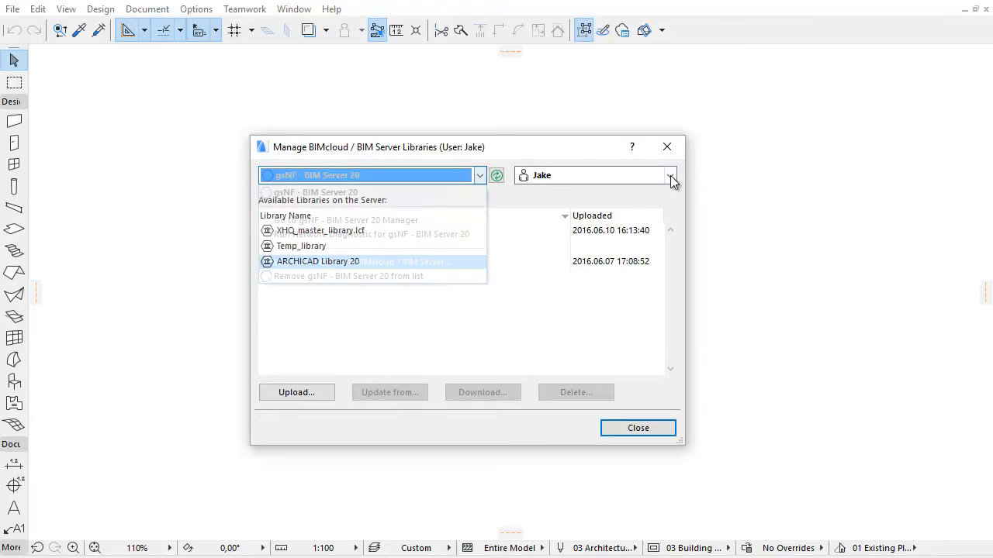
left_click(670, 175)
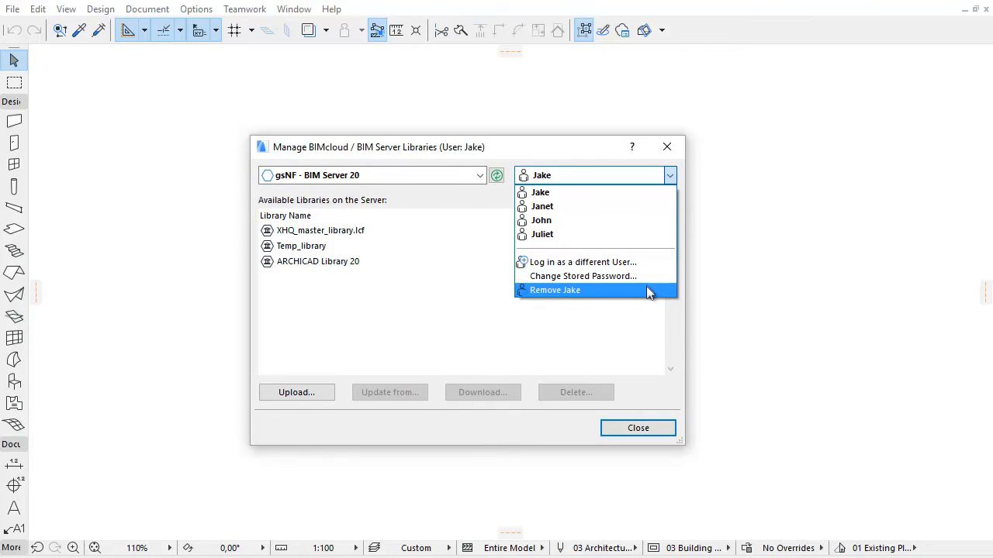
mouse_move(512, 207)
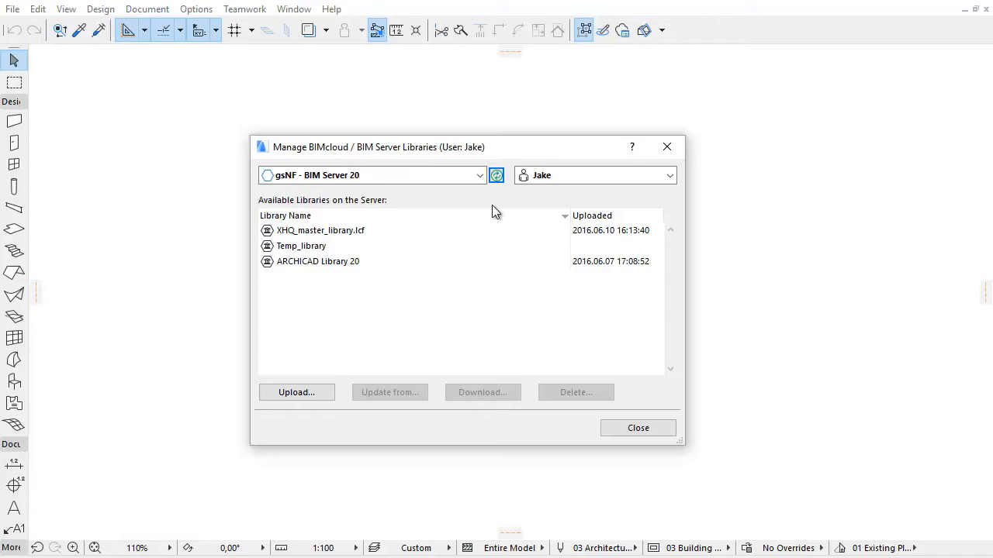
mouse_move(369, 233)
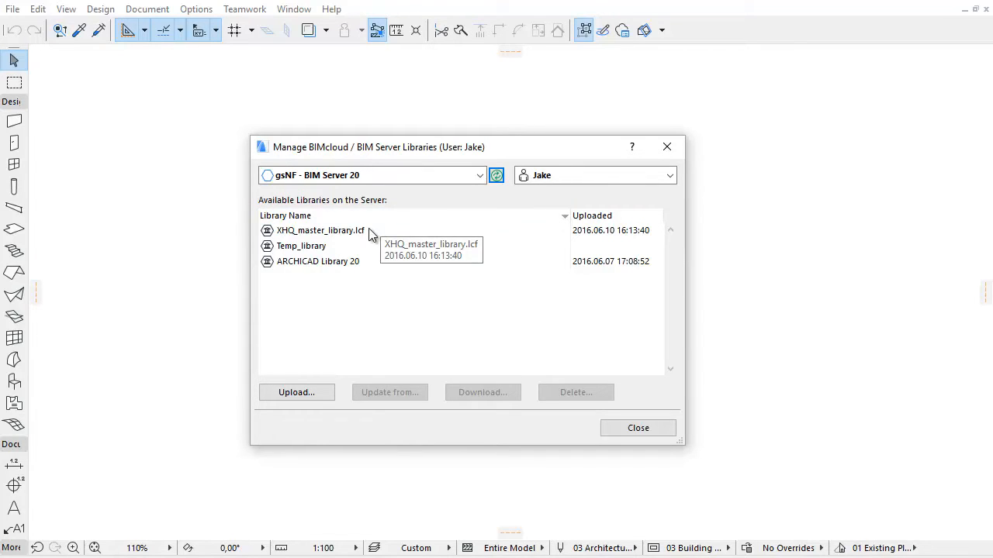
left_click(301, 245)
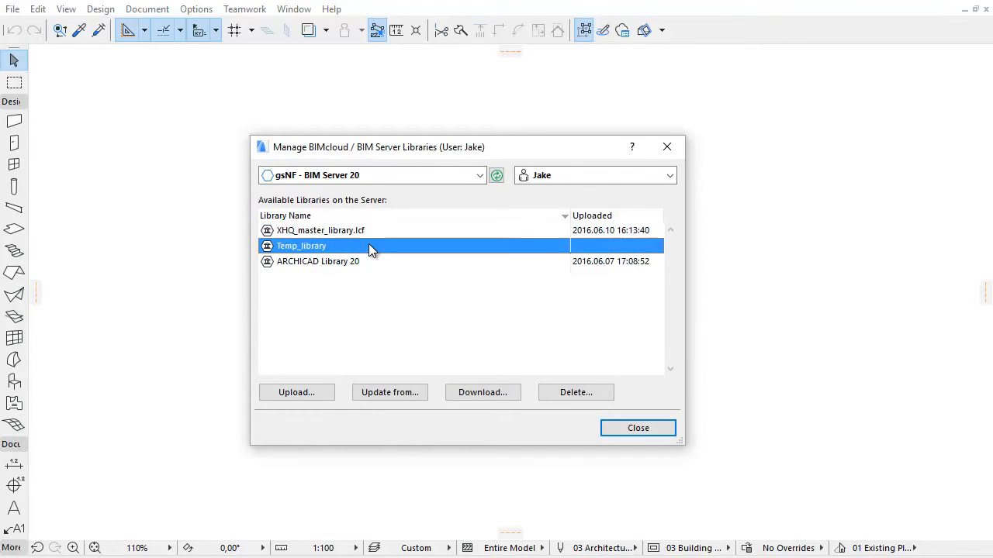
left_click(318, 262)
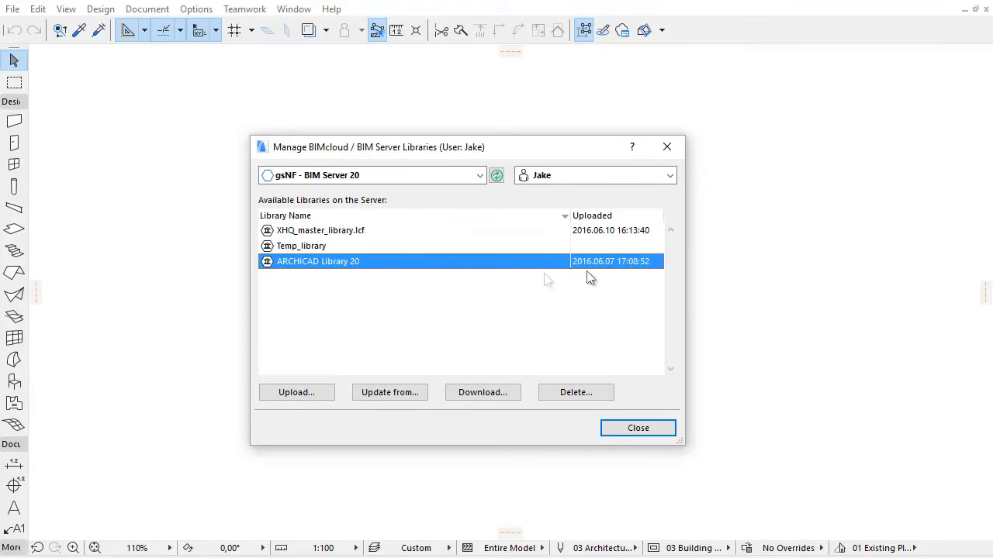
left_click(592, 216)
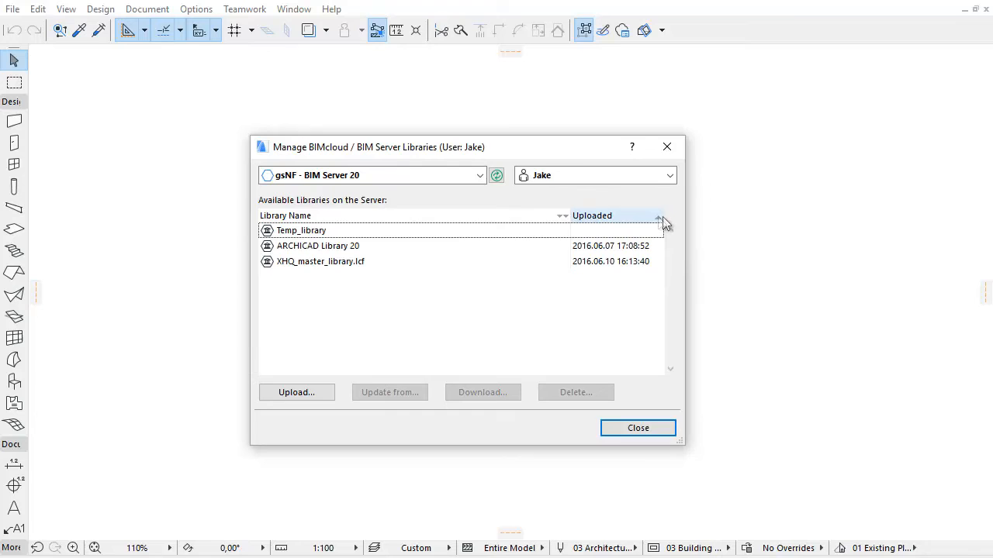
mouse_move(655, 240)
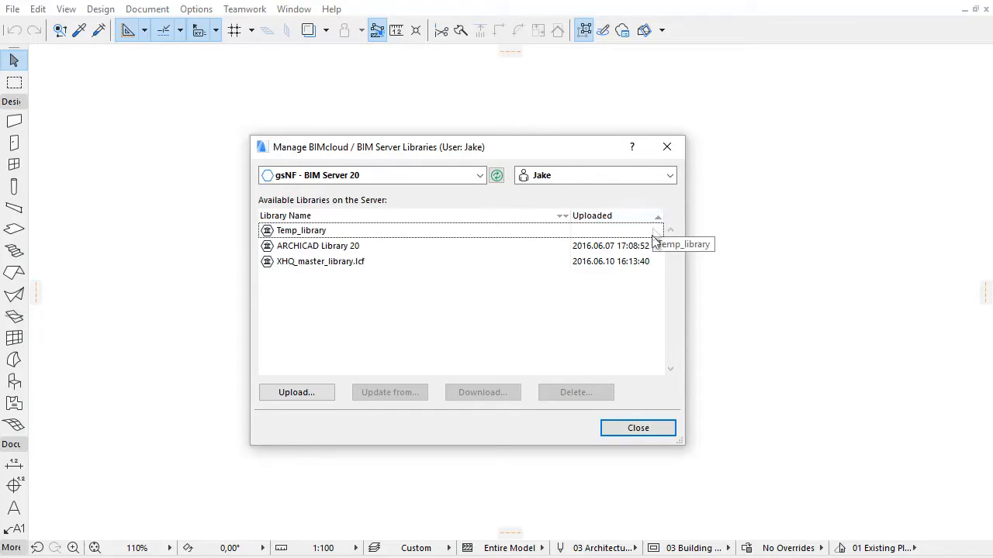
mouse_move(675, 245)
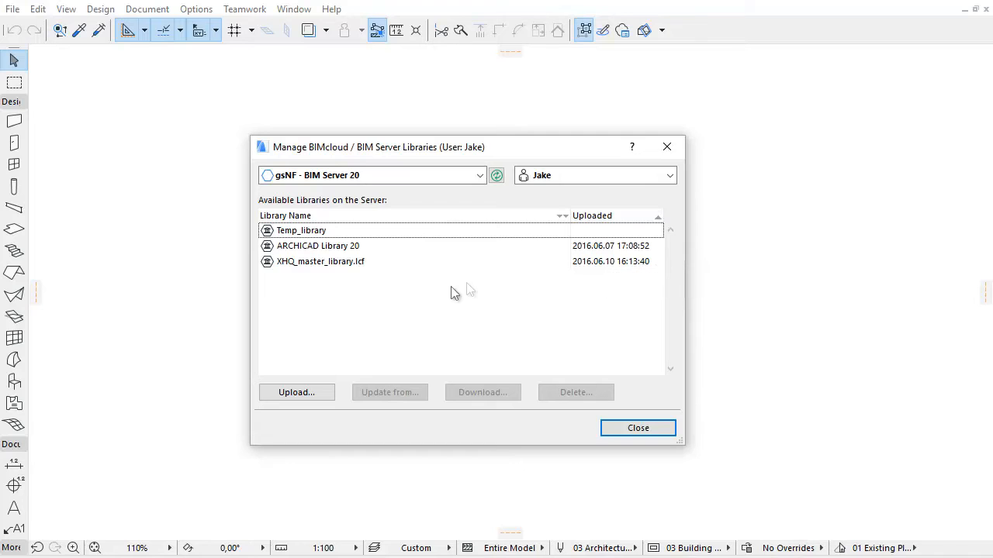
left_click(320, 261)
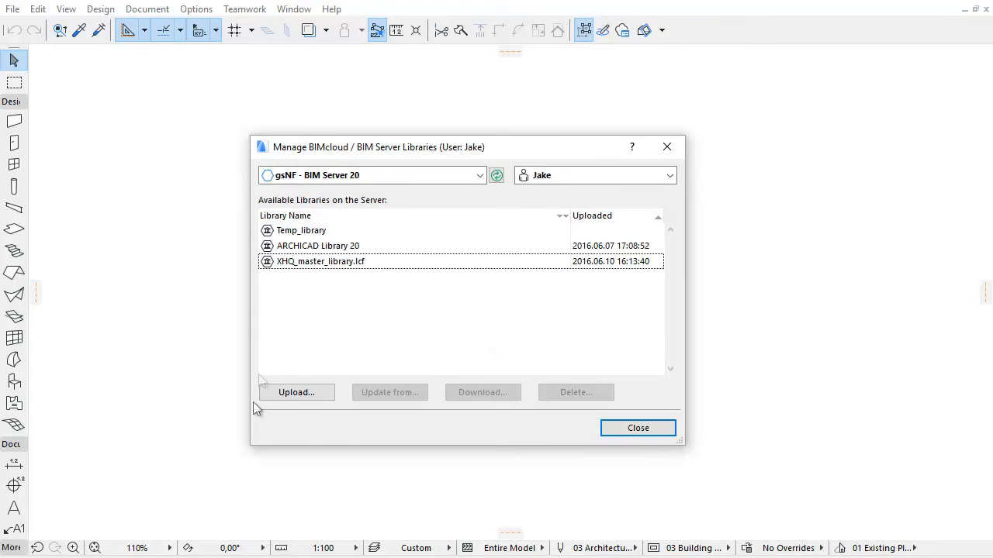
mouse_move(543, 426)
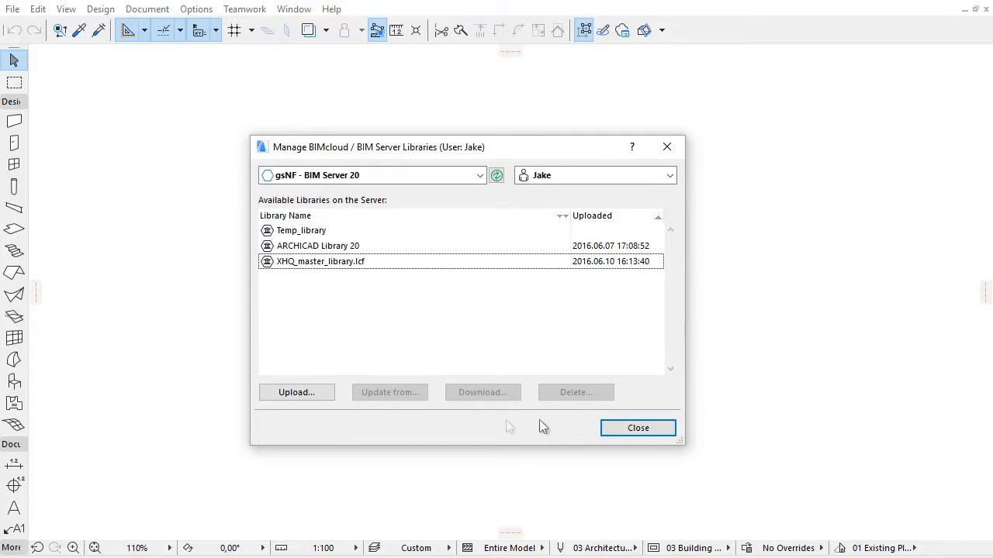
mouse_move(643, 375)
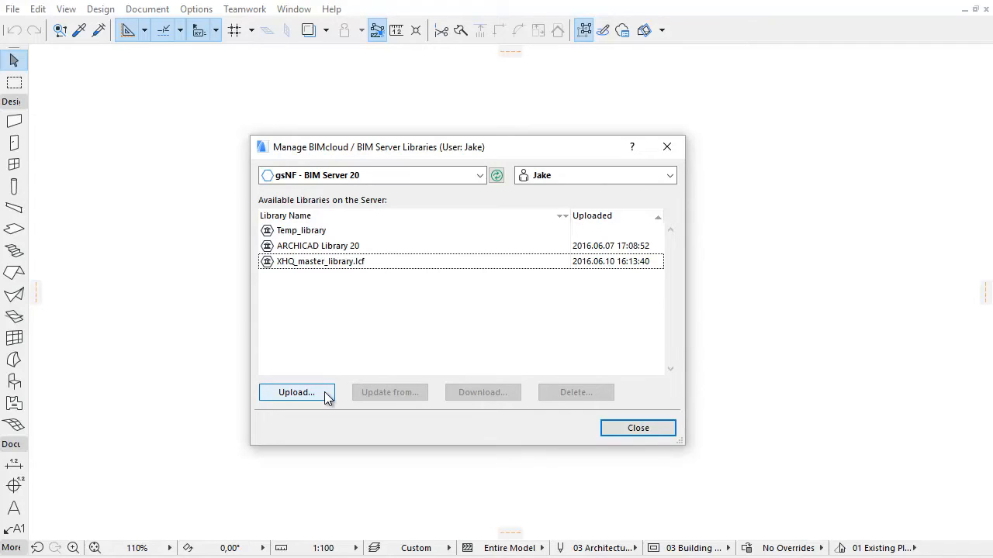
mouse_move(326, 248)
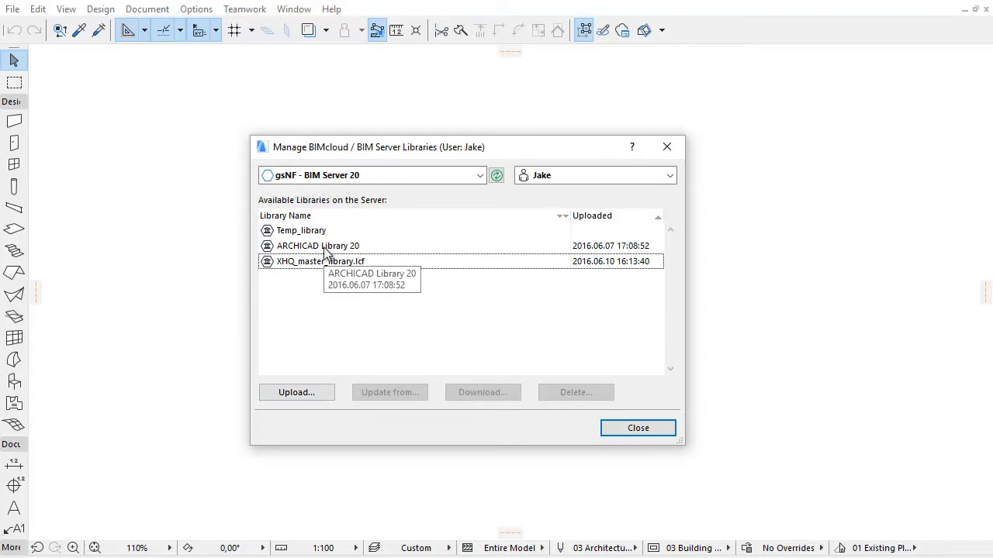
Step: Select ARCHICAD Library 20 in the server list
left_click(317, 245)
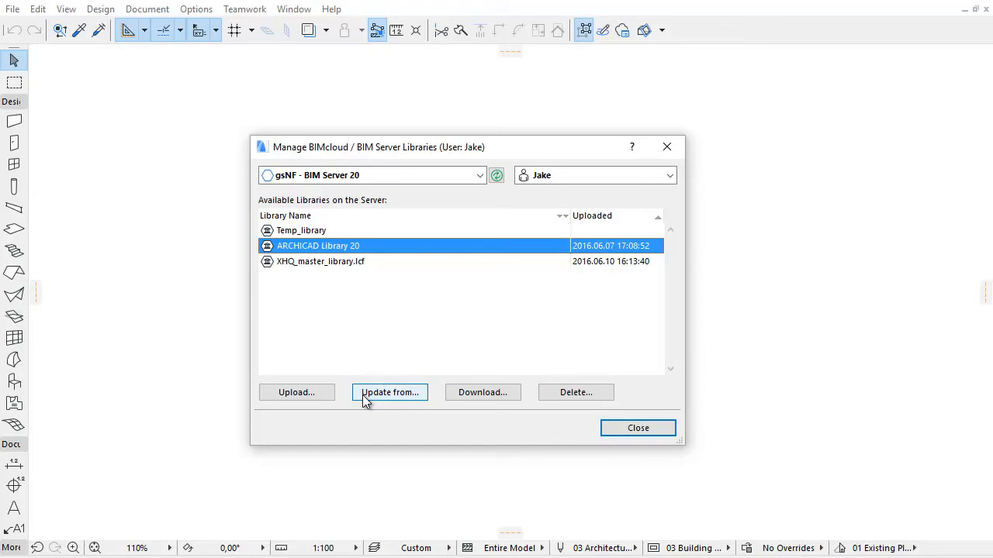
mouse_move(415, 409)
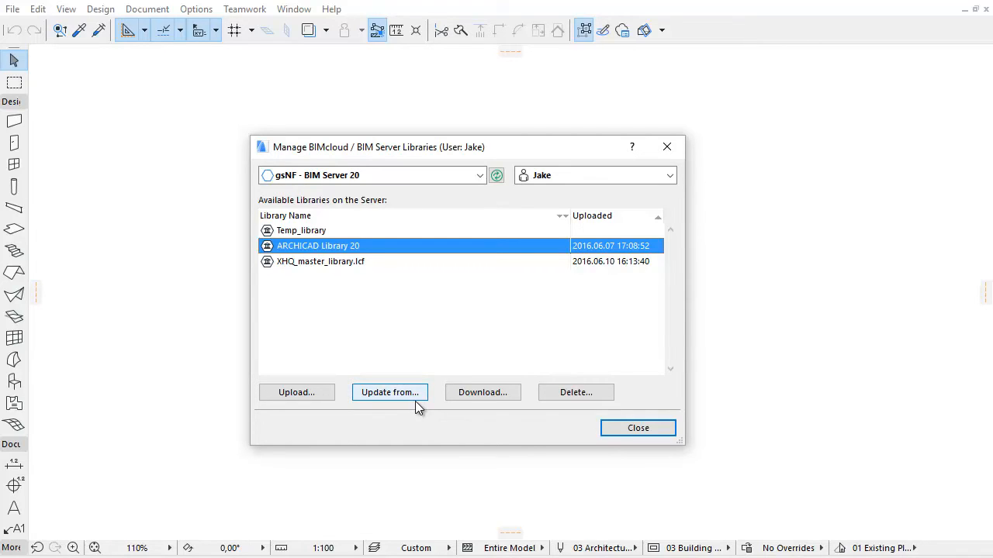
mouse_move(482, 392)
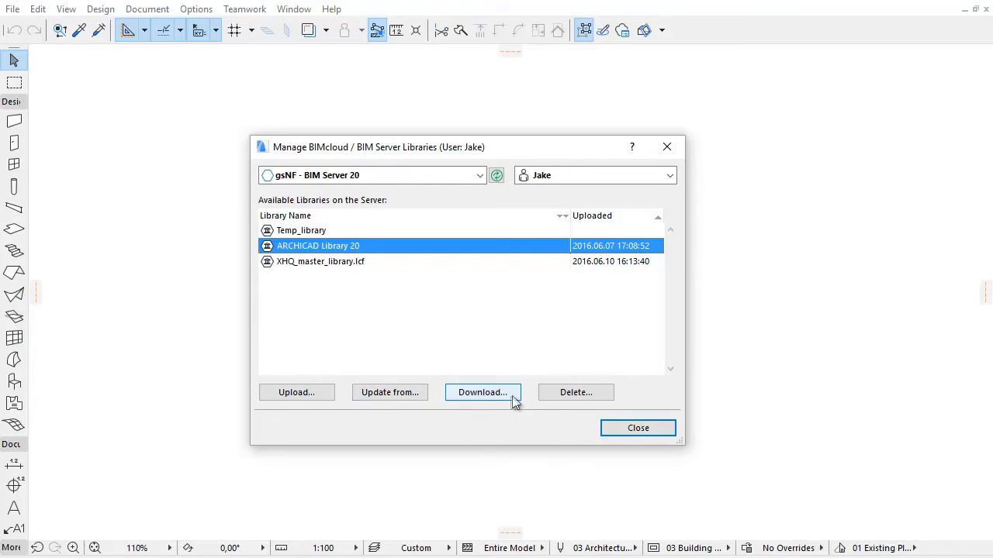
mouse_move(601, 403)
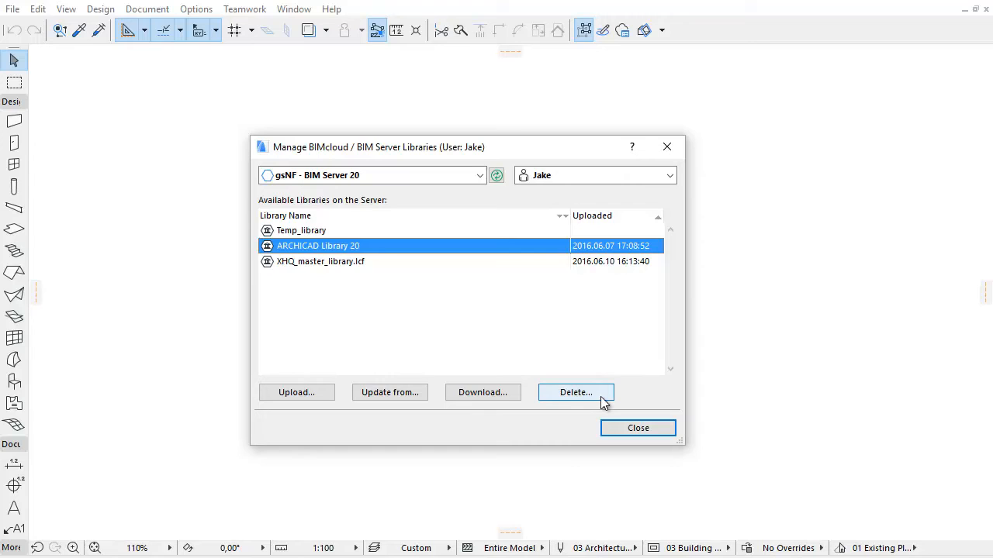
mouse_move(599, 400)
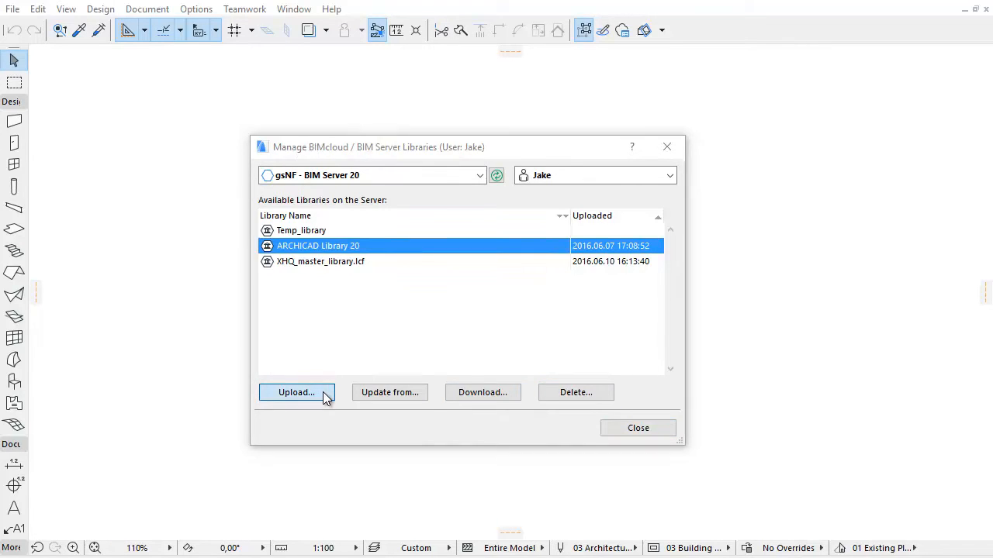
Step: Upload the local XHQ_library folder to the BIM Server
left_click(294, 393)
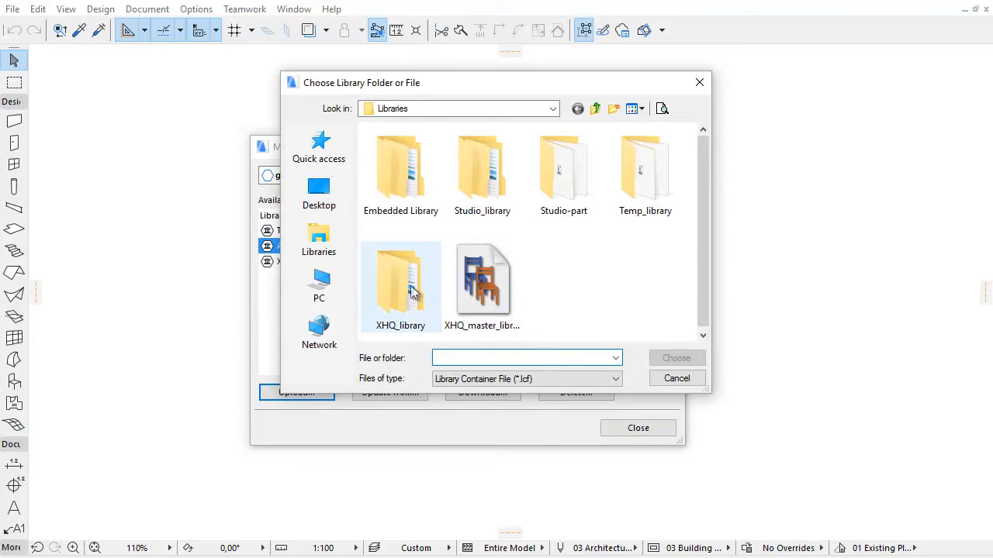
left_click(400, 284)
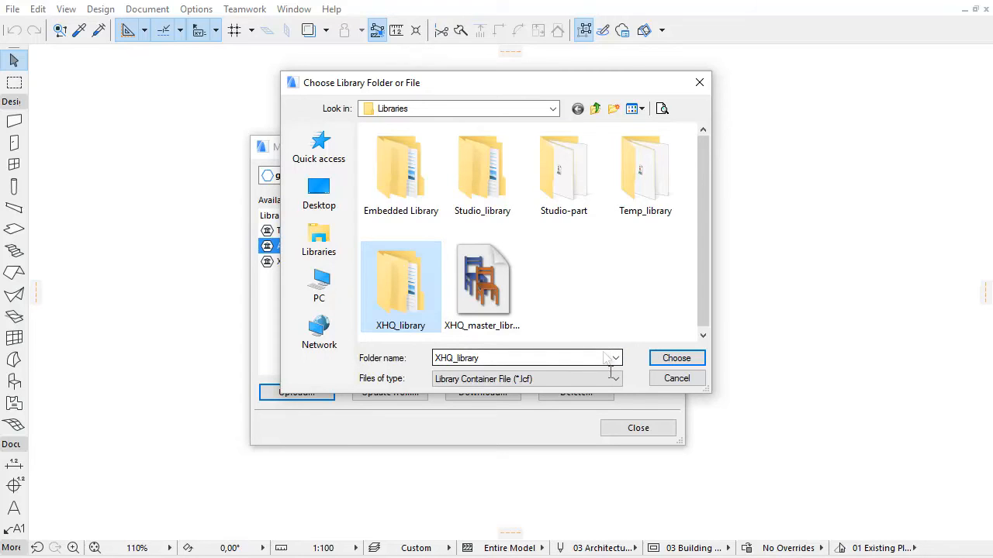
left_click(612, 379)
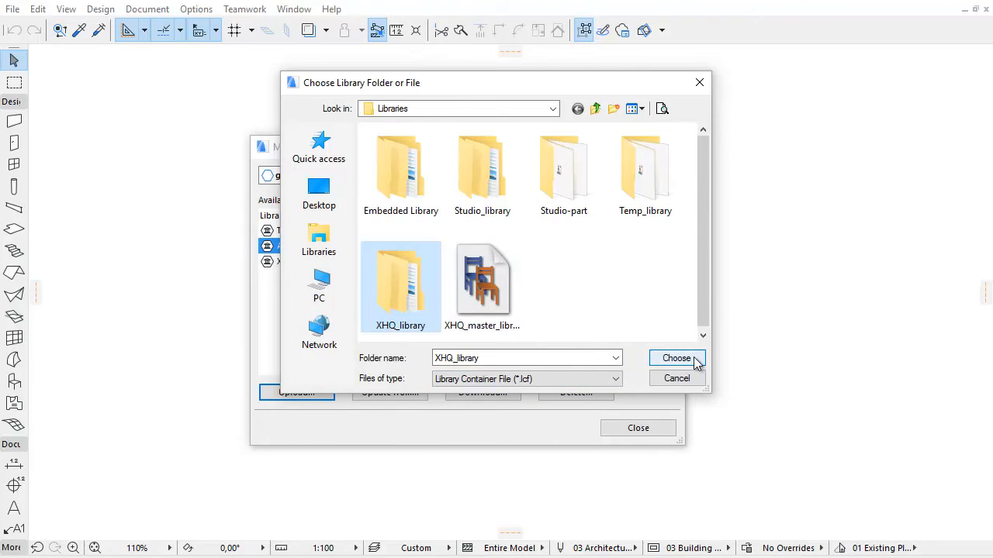
left_click(676, 359)
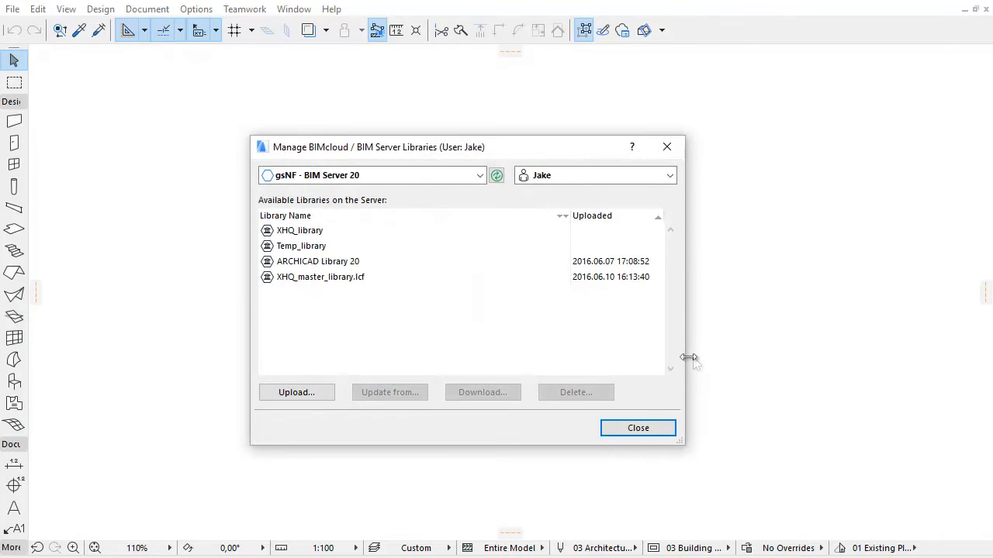
mouse_move(330, 248)
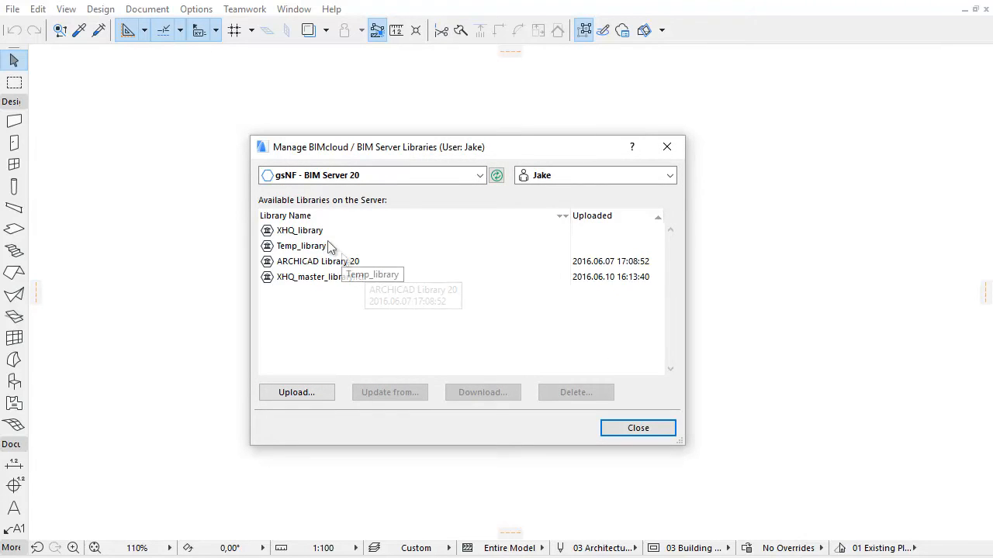
Step: Select XHQ_library at the top of the server list
left_click(299, 231)
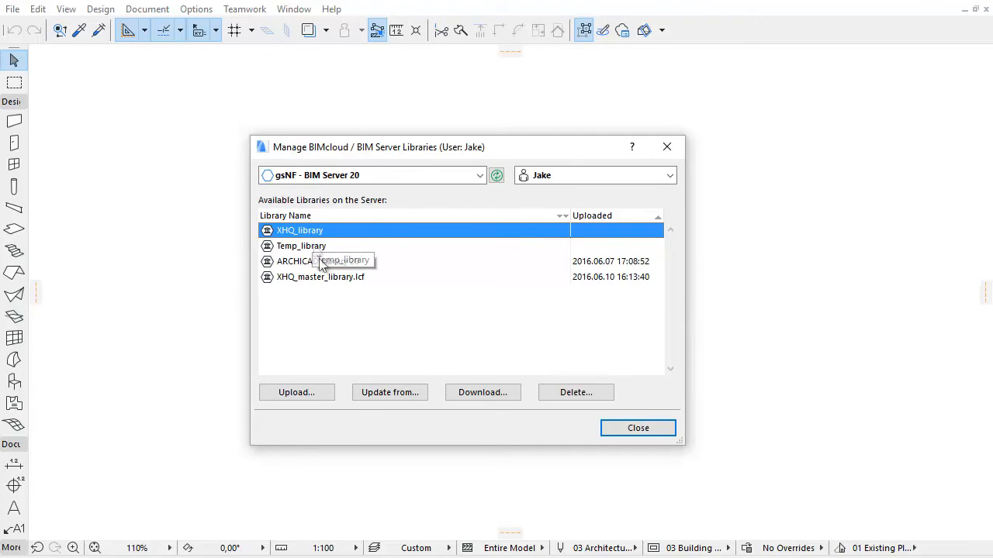
mouse_move(390, 296)
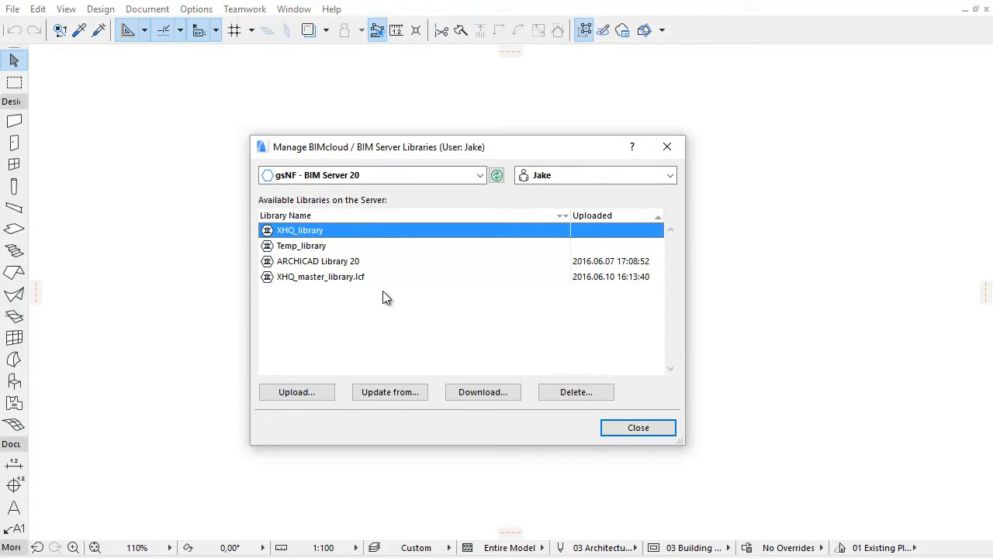
mouse_move(390, 297)
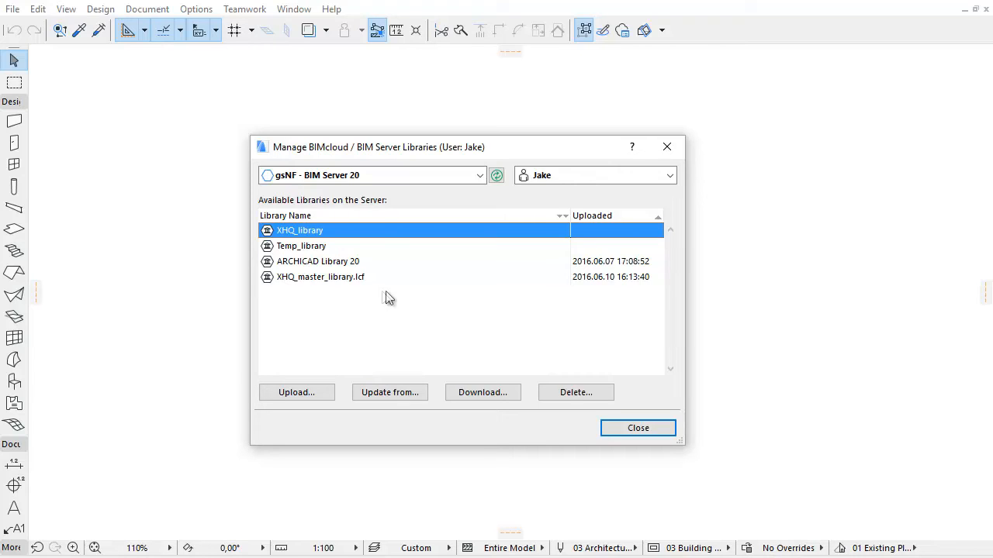
mouse_move(393, 295)
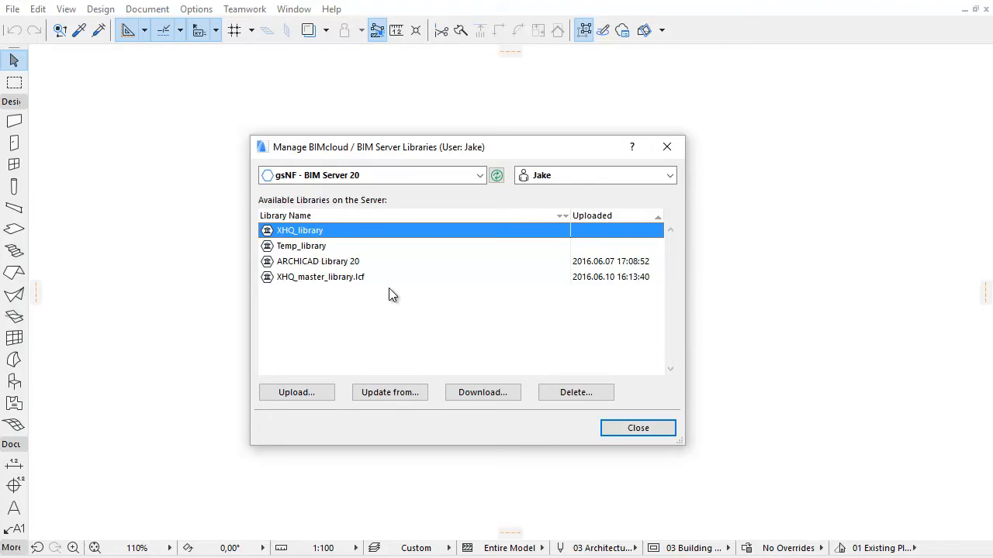
mouse_move(340, 313)
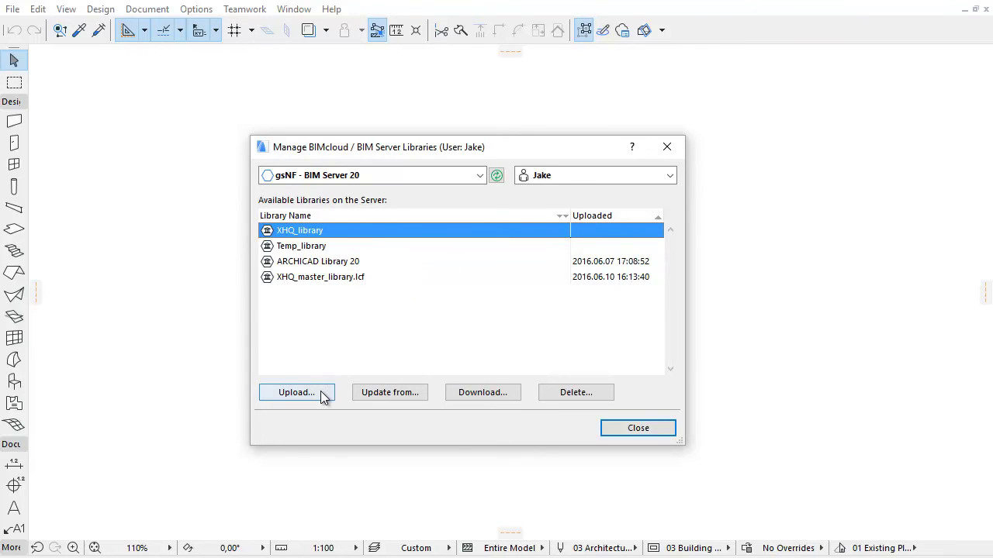
Step: Re-upload XHQ_library and dismiss the duplicate library name warning
left_click(296, 393)
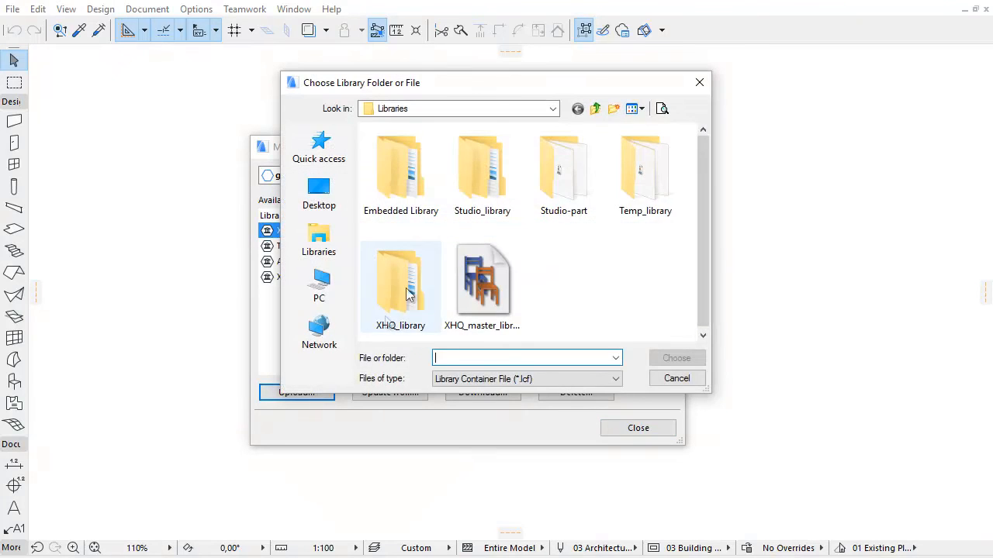
left_click(401, 279)
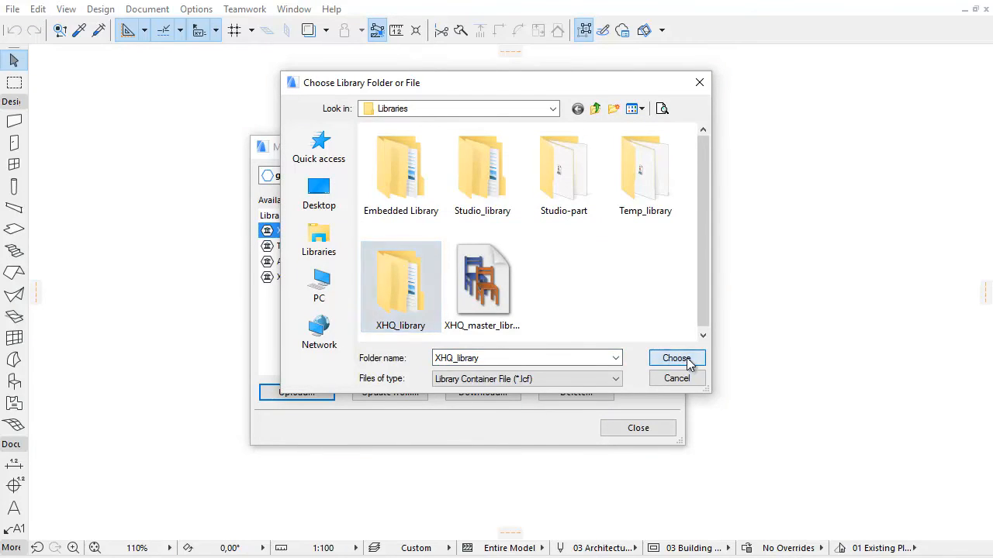
left_click(676, 358)
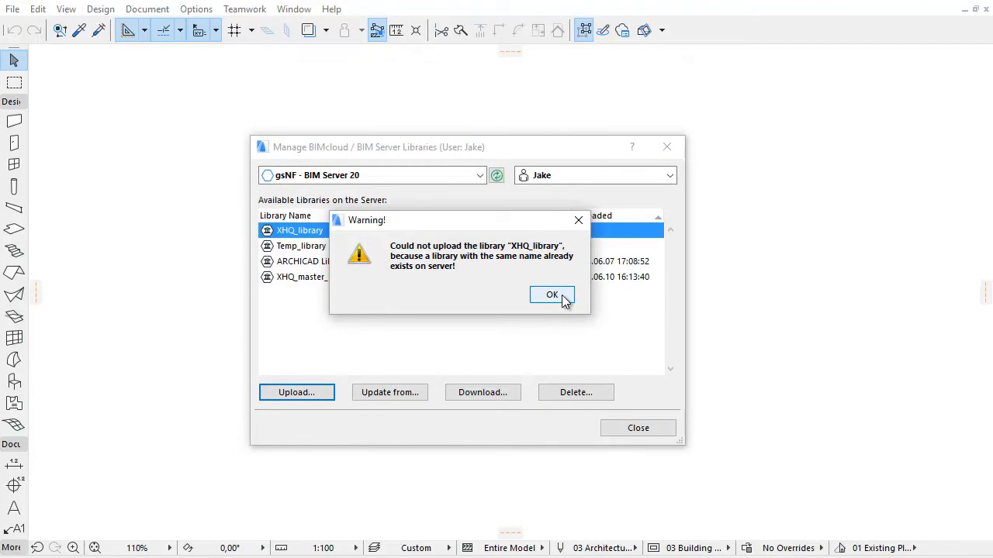
left_click(552, 295)
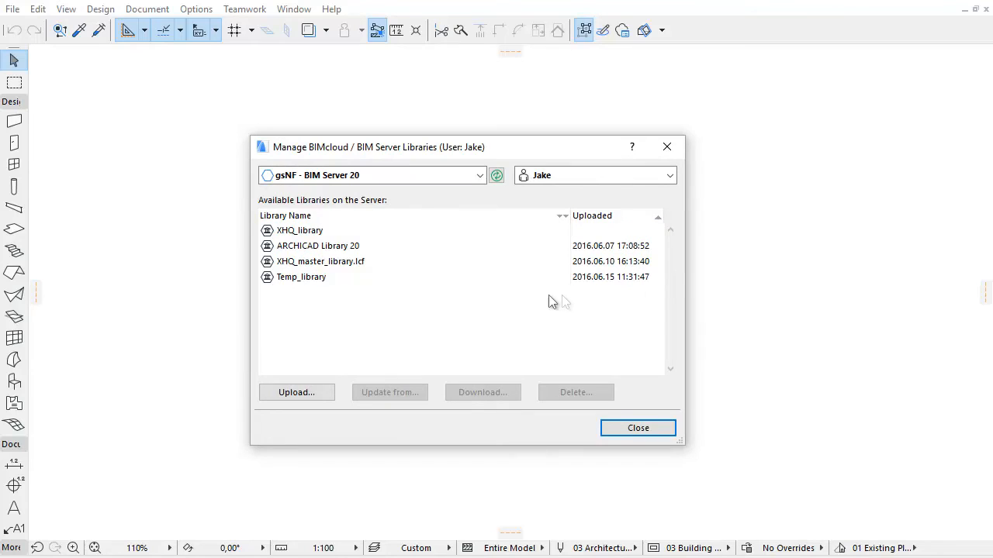
mouse_move(322, 233)
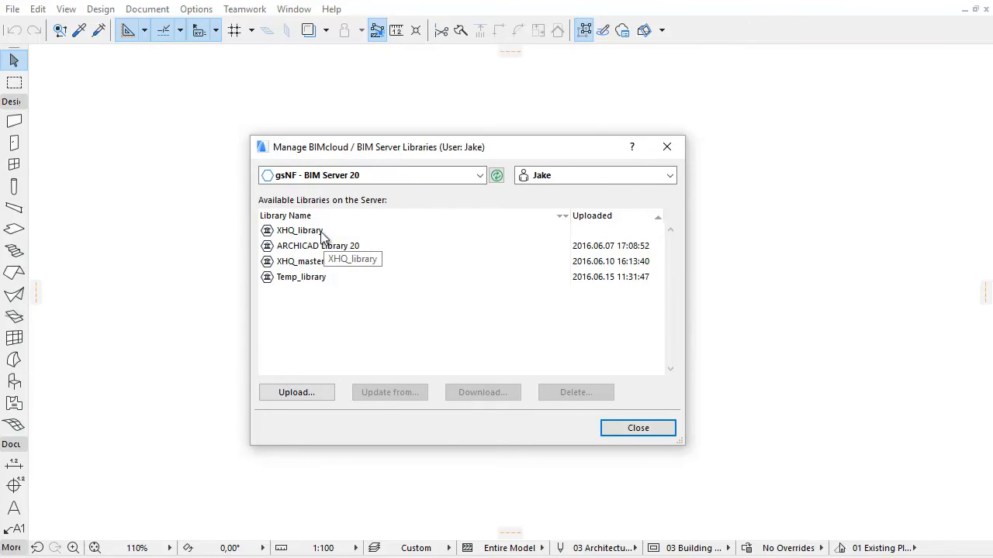
Step: Update XHQ_library from its own XHQ_library folder and dismiss the 'Library is up to date' notice
left_click(299, 230)
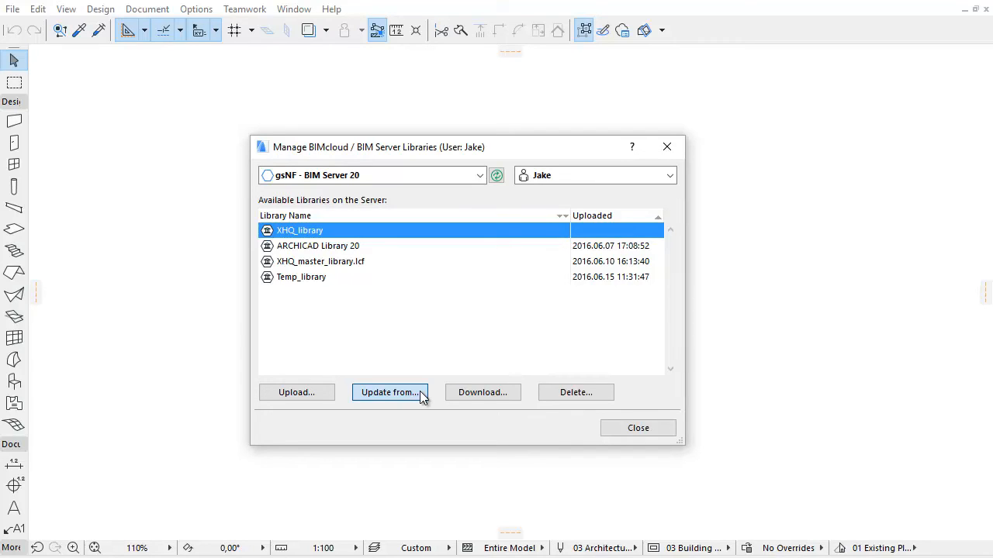
left_click(391, 392)
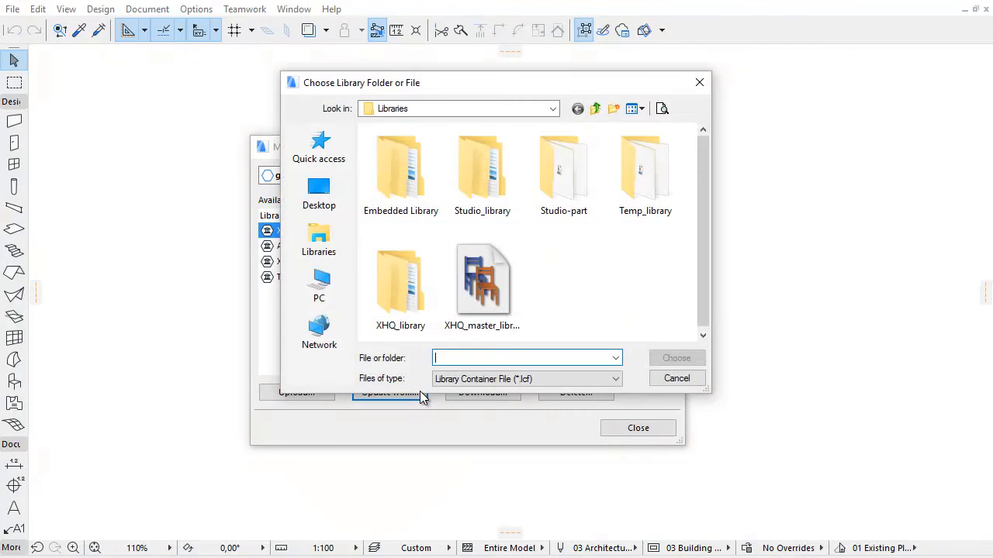
left_click(400, 279)
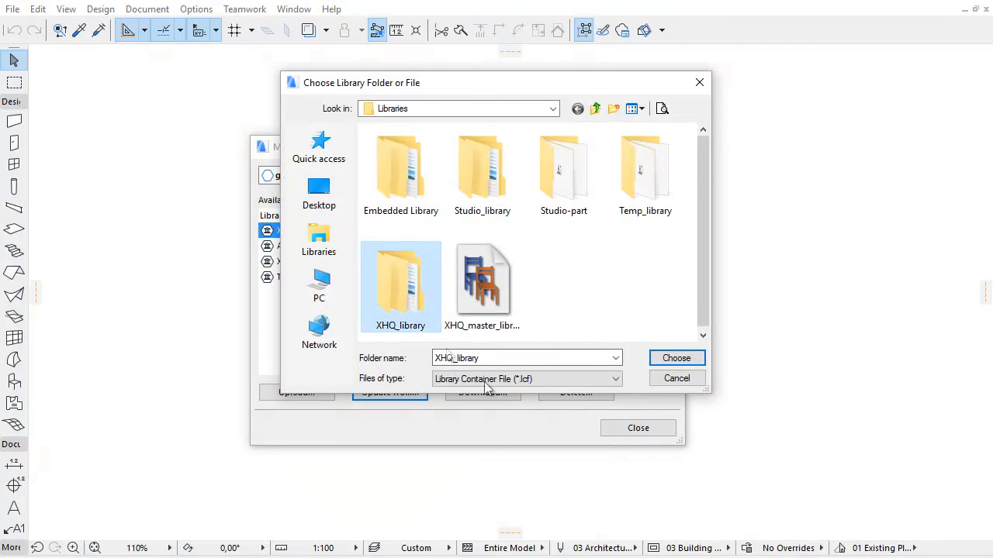
mouse_move(692, 367)
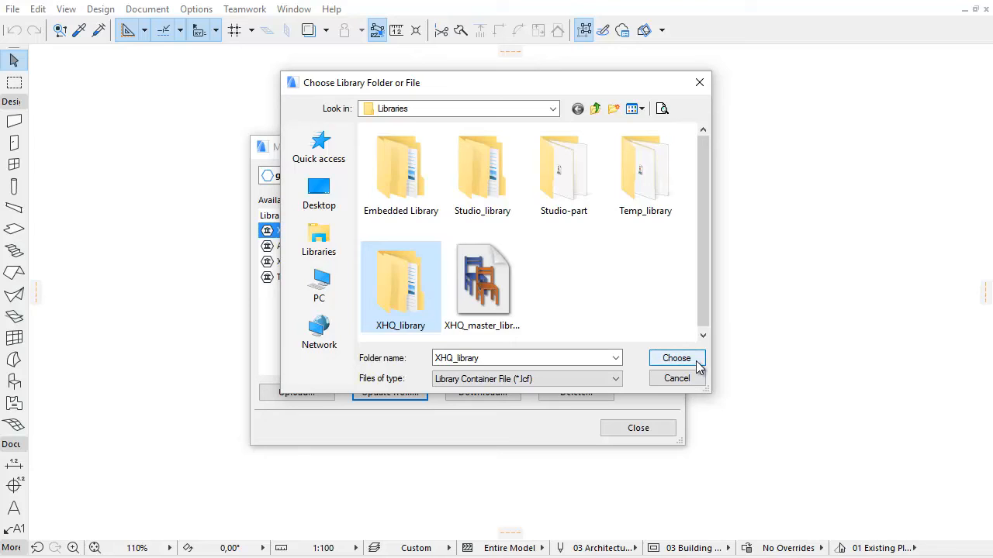
left_click(676, 358)
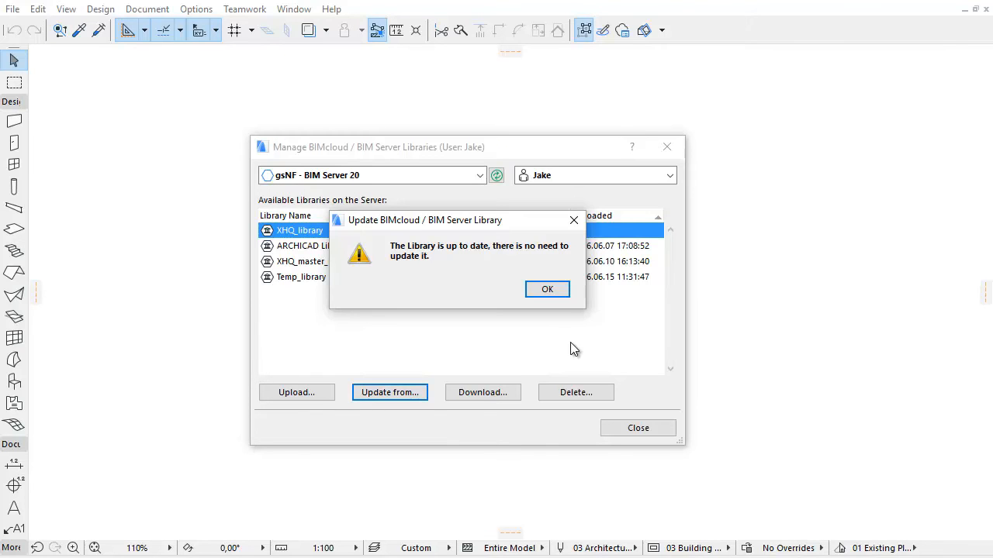
mouse_move(492, 248)
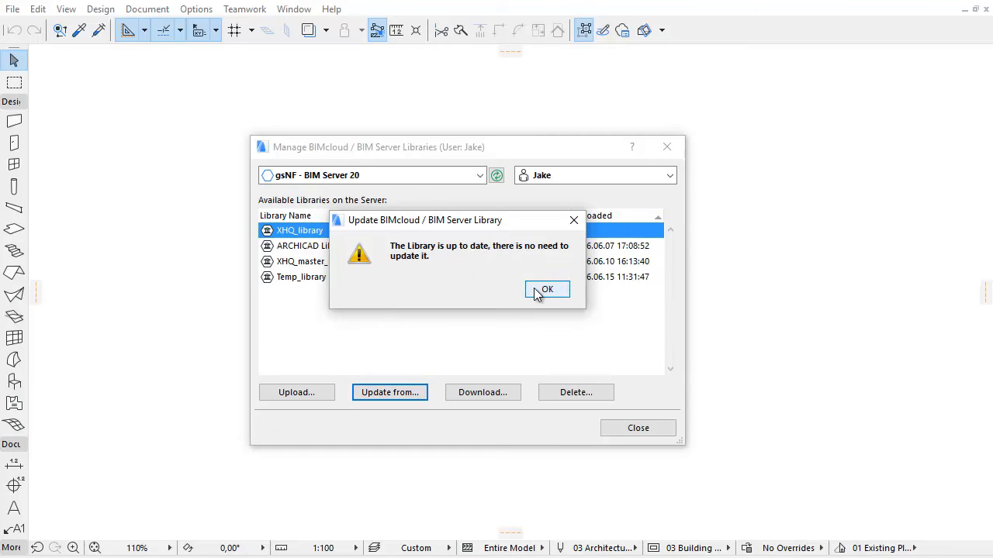
left_click(547, 289)
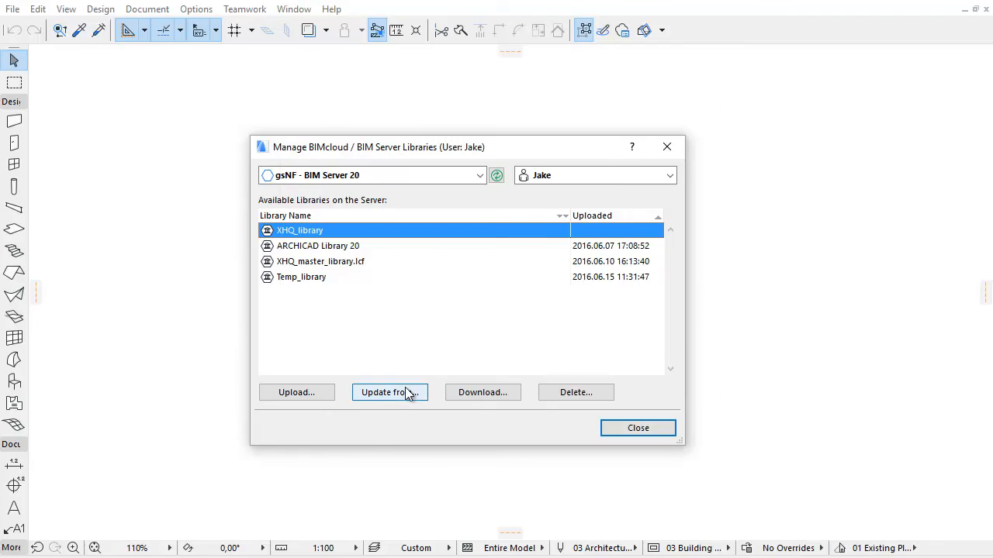
Step: Update XHQ_library from Studio_library, keeping its name, and acknowledge 10 added, 1 deleted
left_click(390, 393)
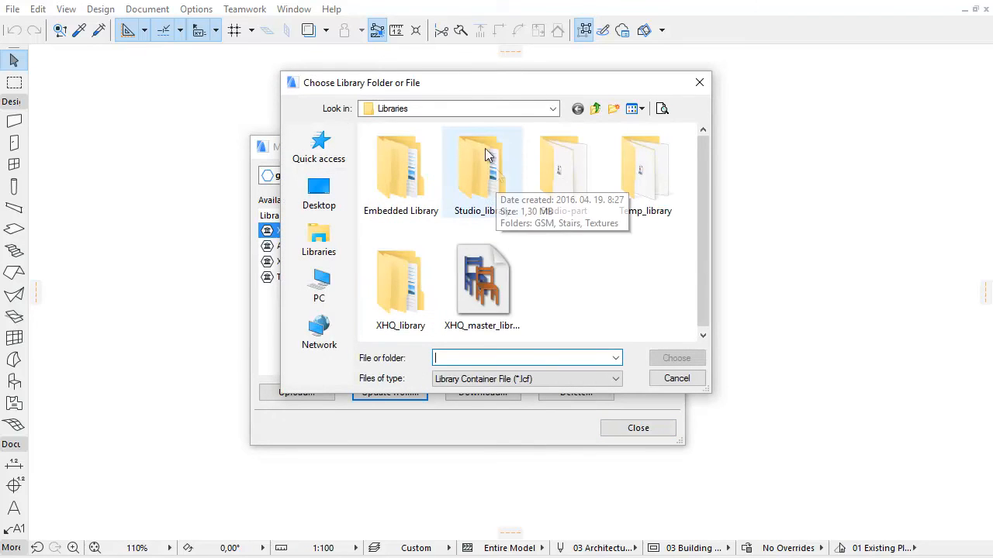
left_click(482, 167)
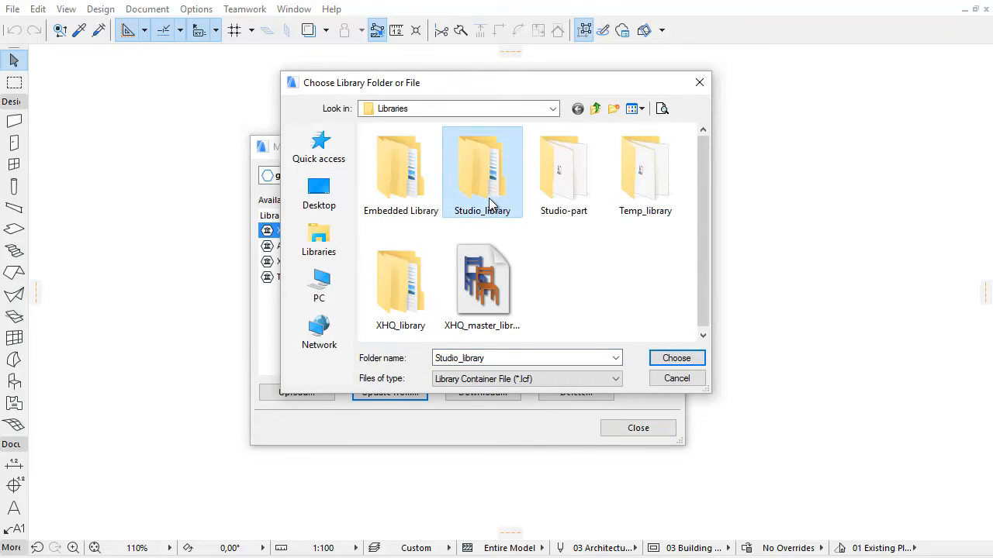
left_click(677, 357)
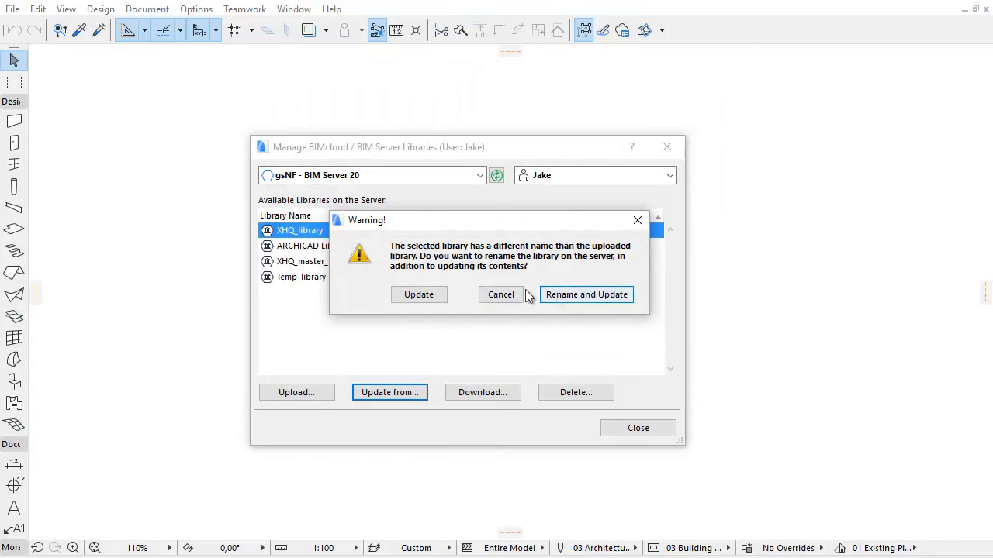
mouse_move(418, 295)
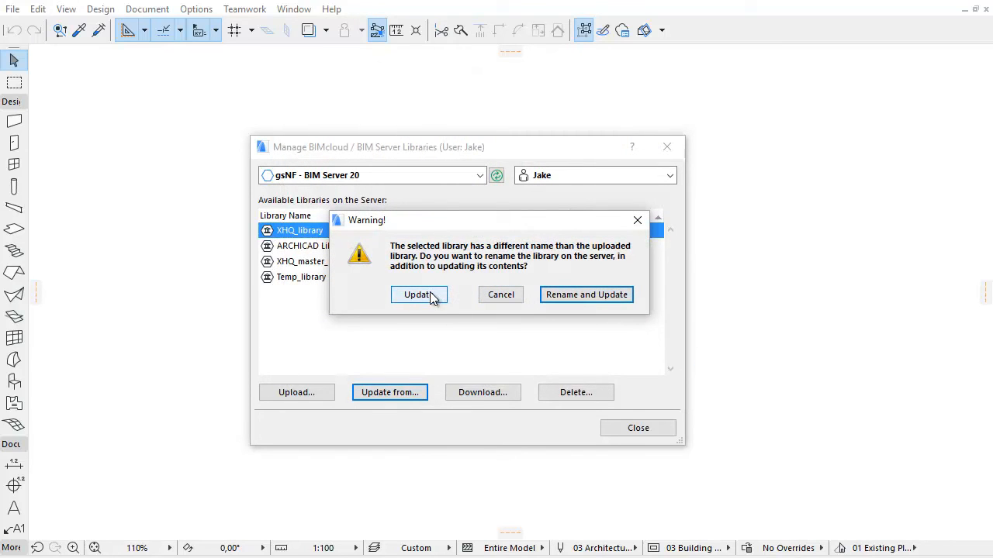
left_click(418, 295)
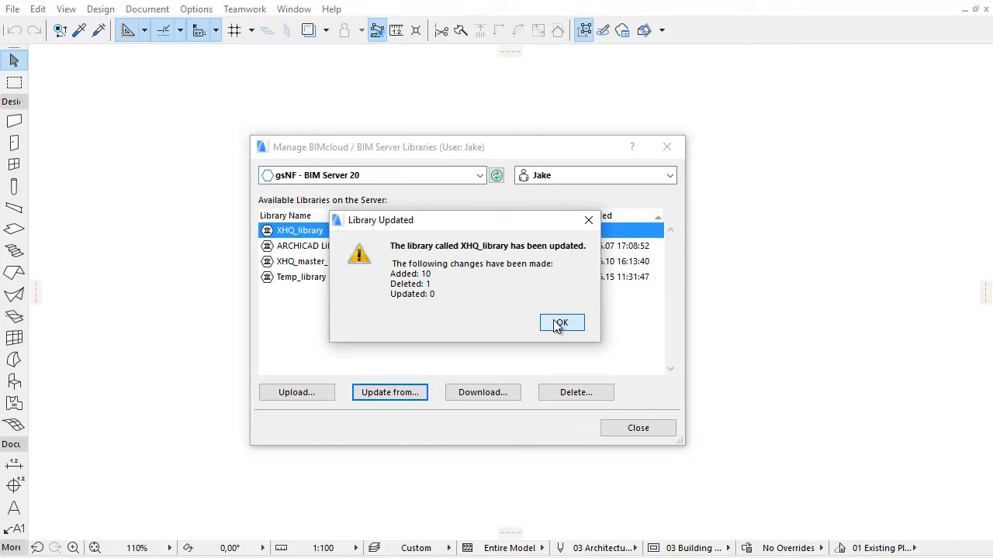
left_click(561, 323)
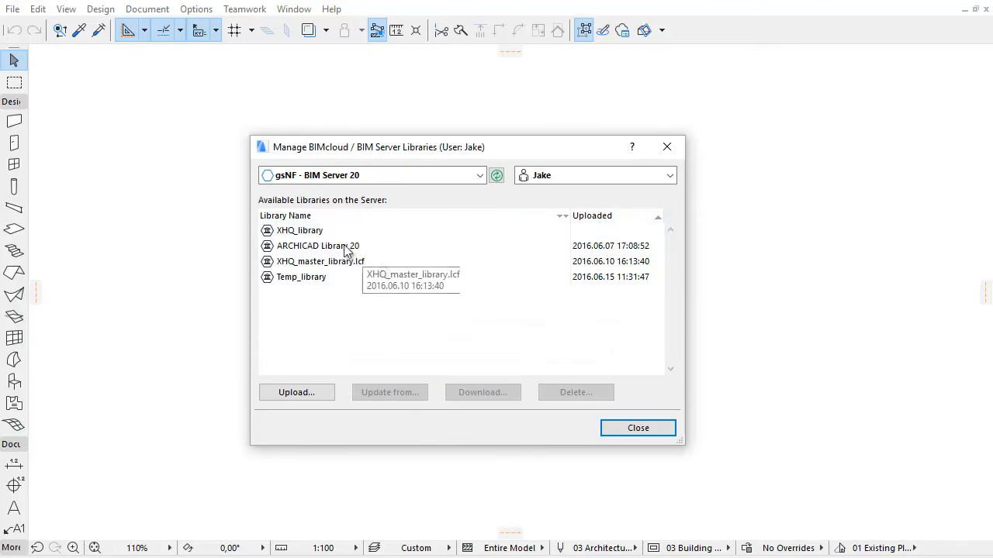
left_click(300, 230)
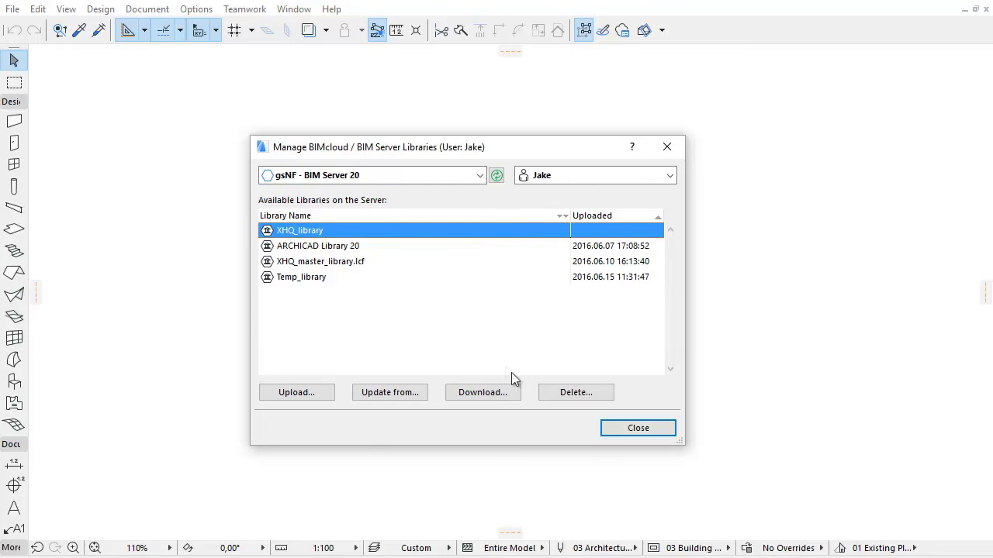
left_click(483, 392)
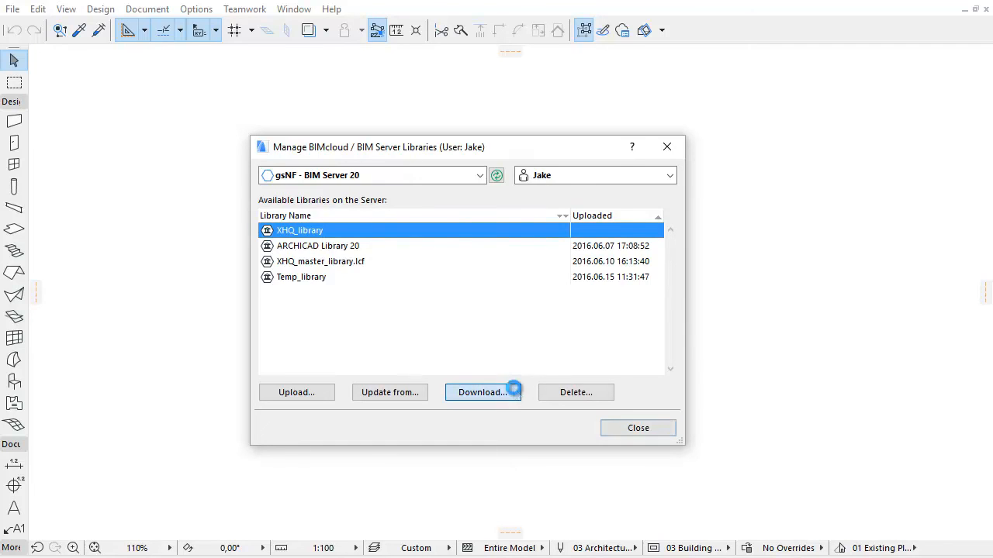
left_click(483, 391)
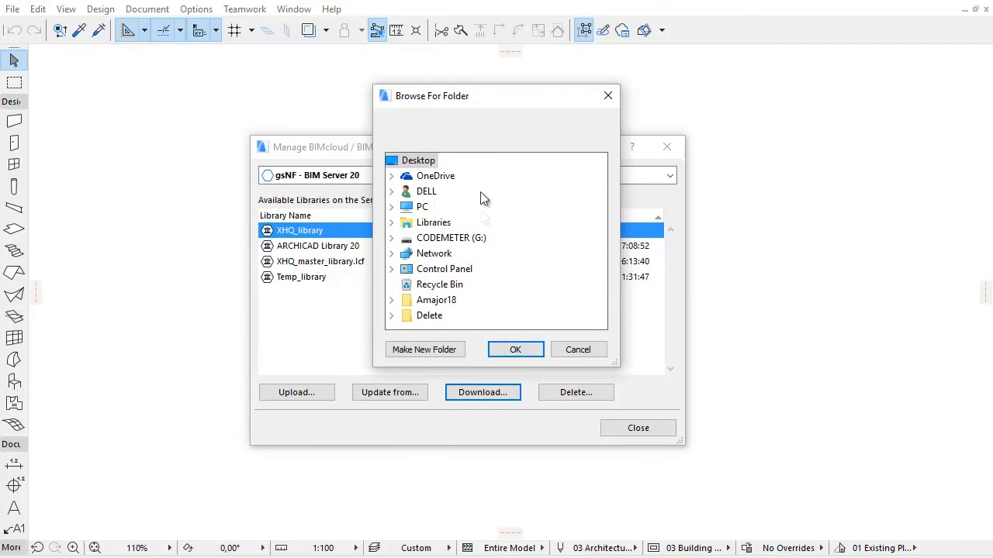
mouse_move(502, 298)
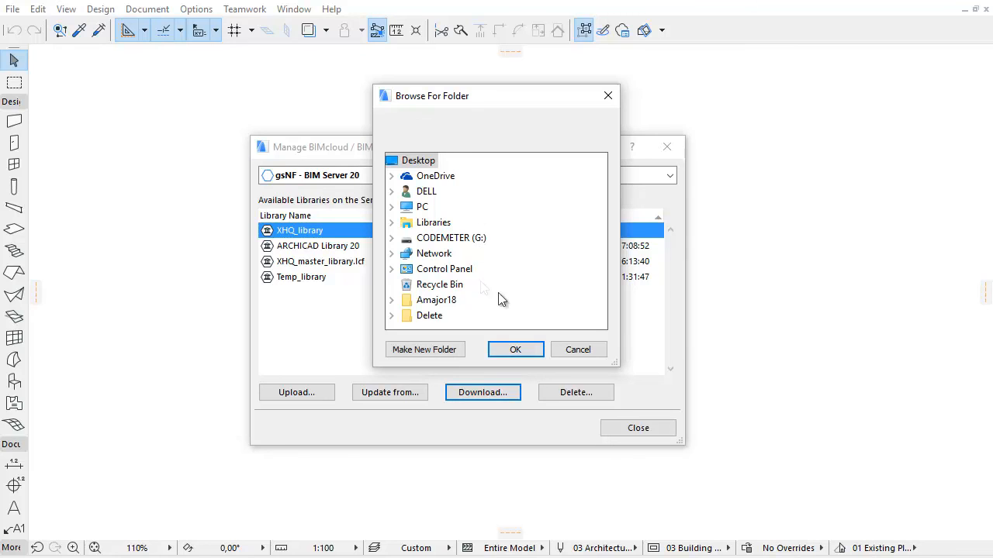
left_click(578, 349)
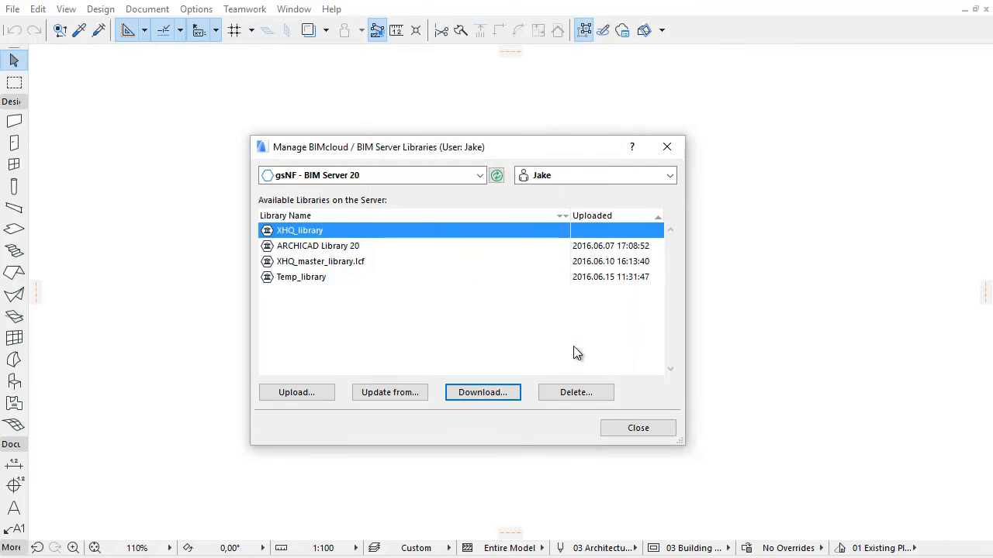
mouse_move(596, 399)
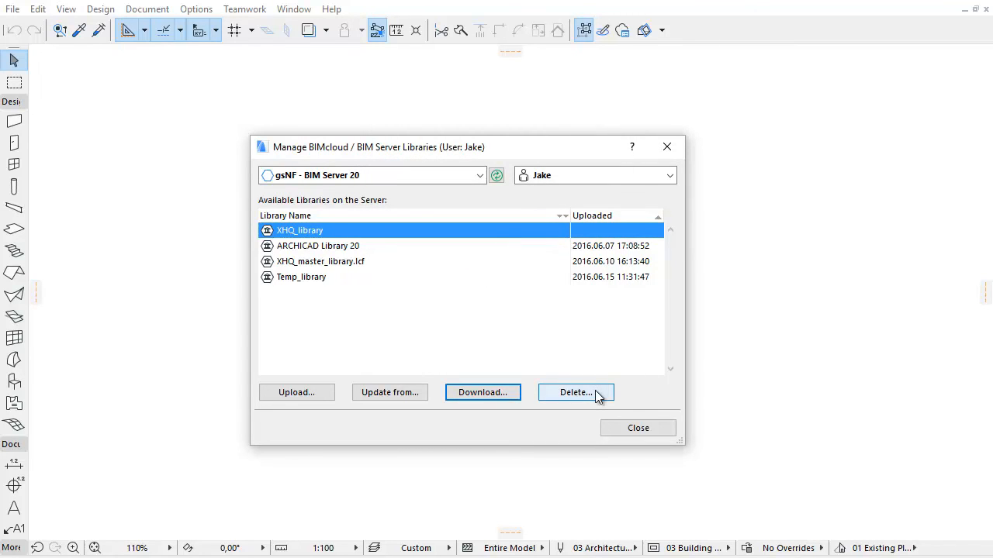
Step: Delete XHQ_library and confirm the permanent deletion warning
left_click(575, 393)
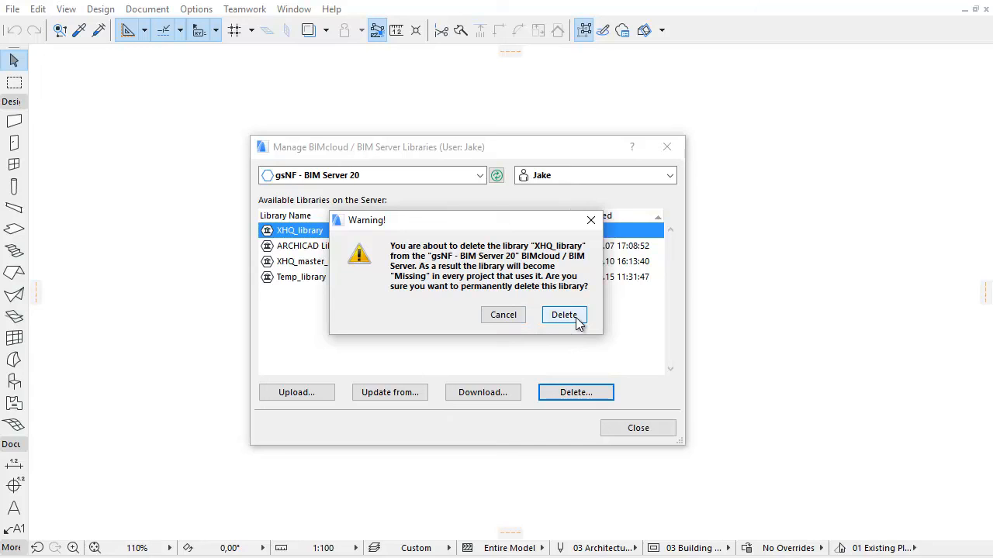
left_click(563, 314)
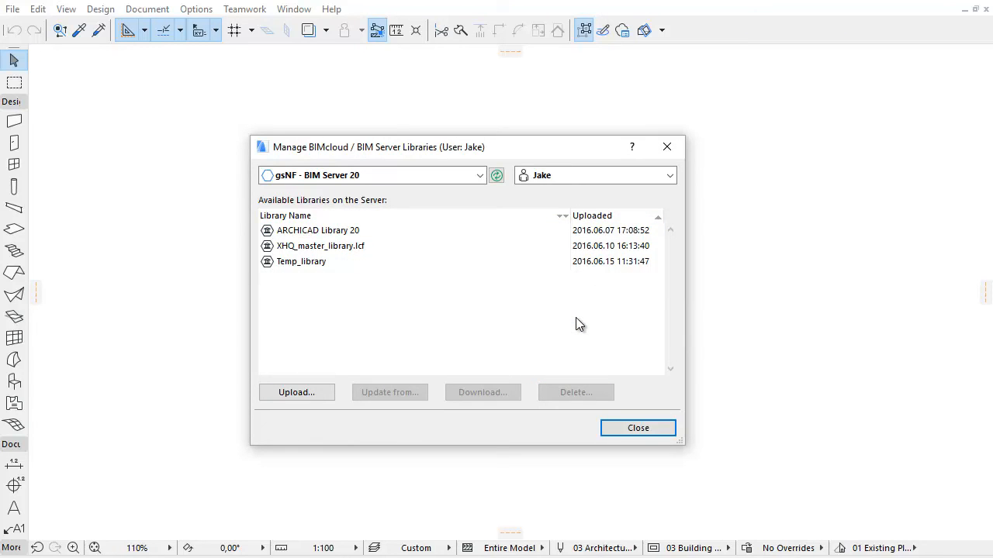
mouse_move(407, 277)
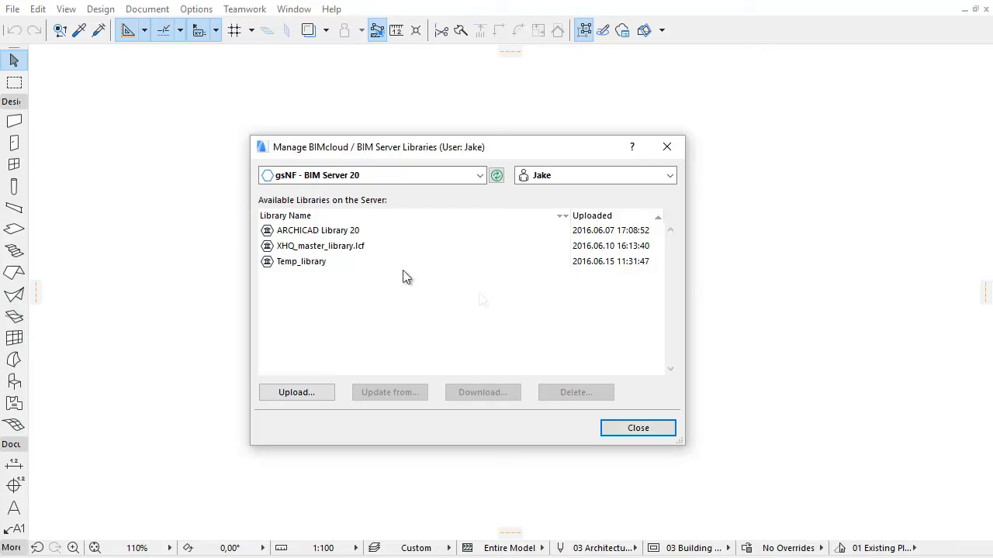
Step: Select ARCHICAD Library 20 and Temp_library, then log in as the stored user Janet
left_click(317, 230)
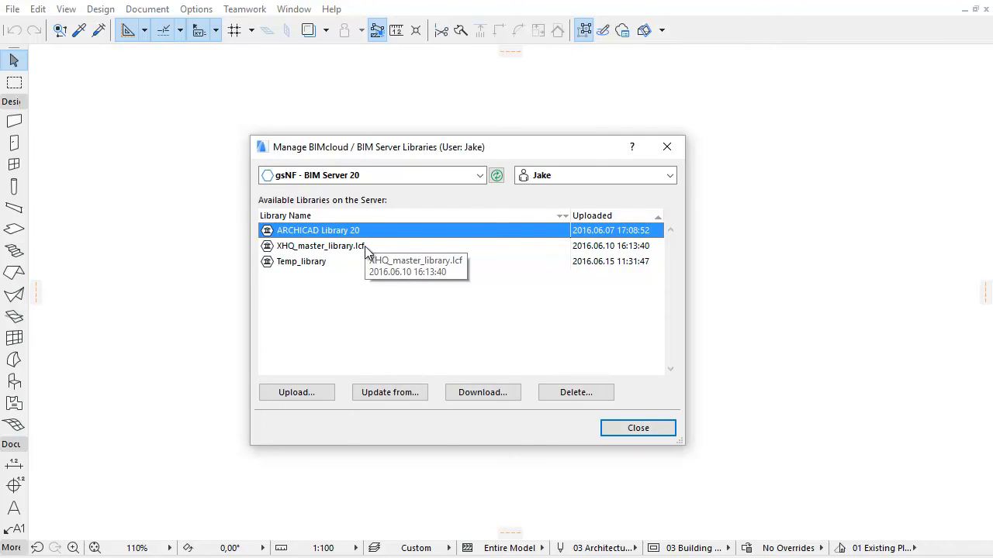
left_click(301, 261)
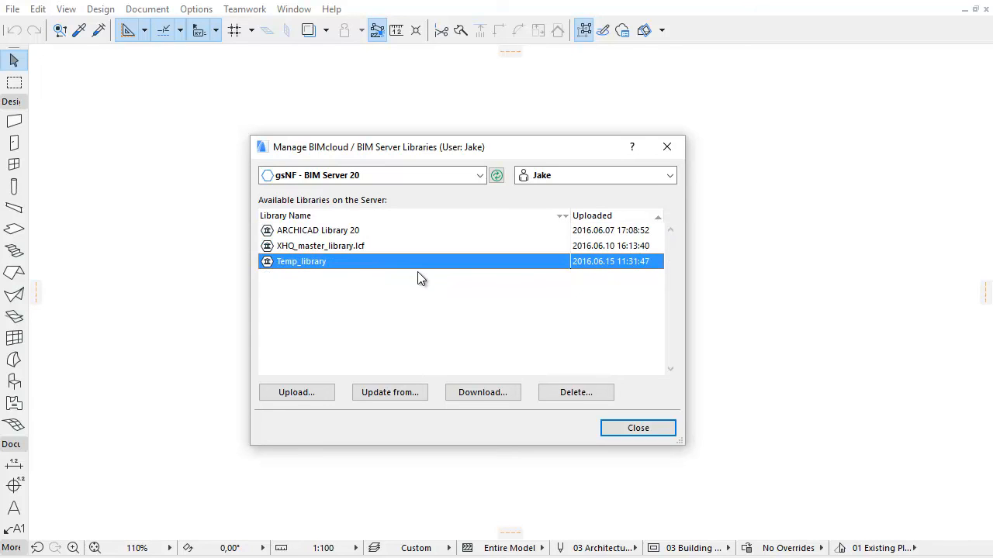
left_click(672, 175)
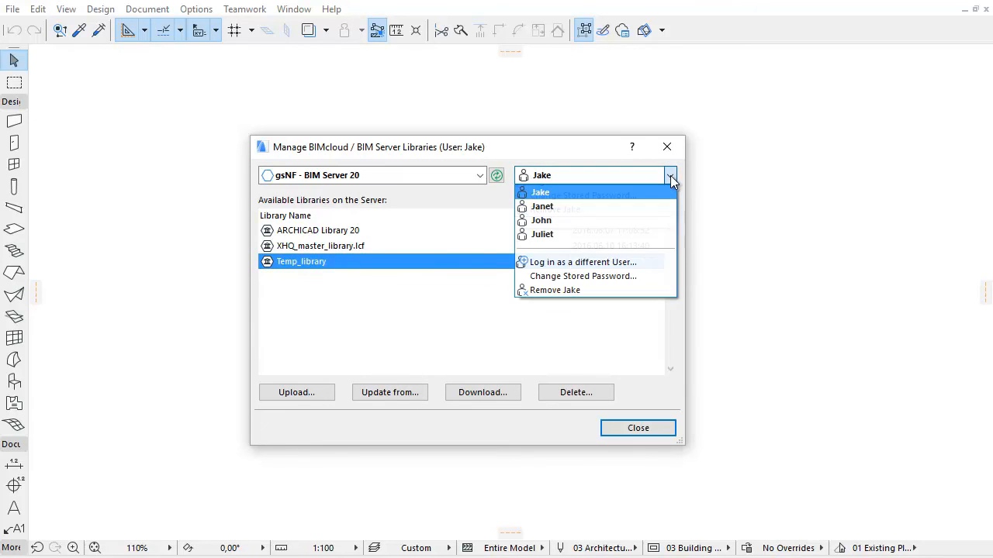
mouse_move(658, 216)
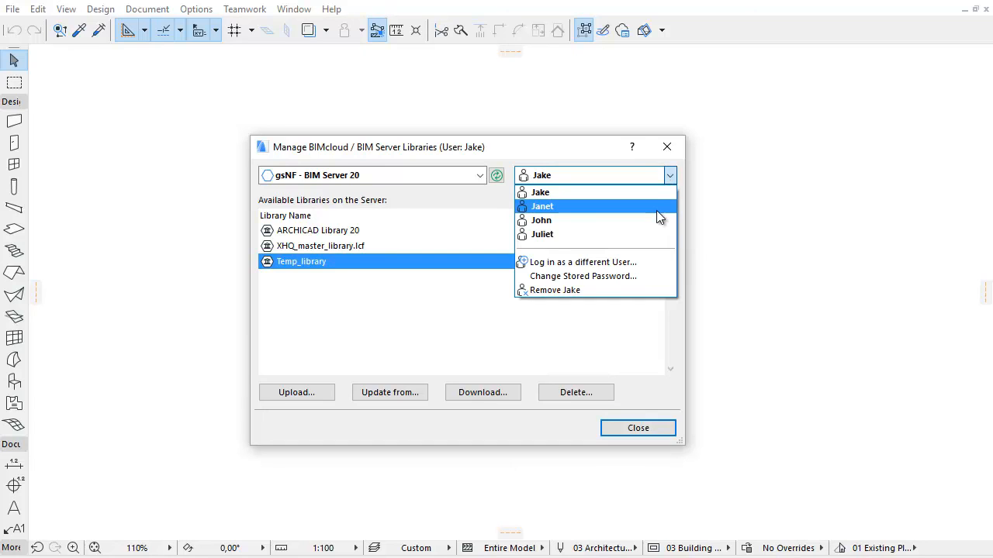
left_click(541, 206)
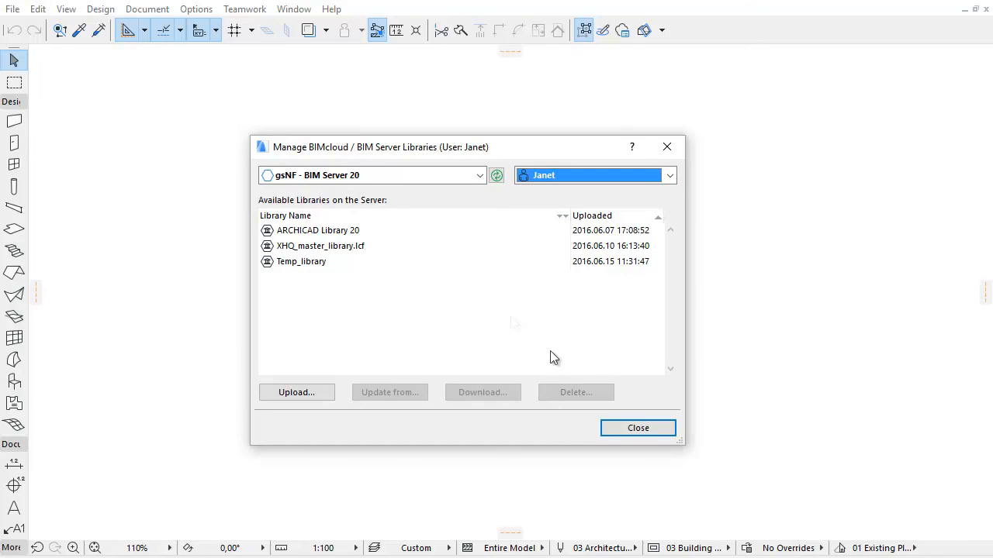
Step: Close the library manager and reload the project's changed server libraries
left_click(637, 427)
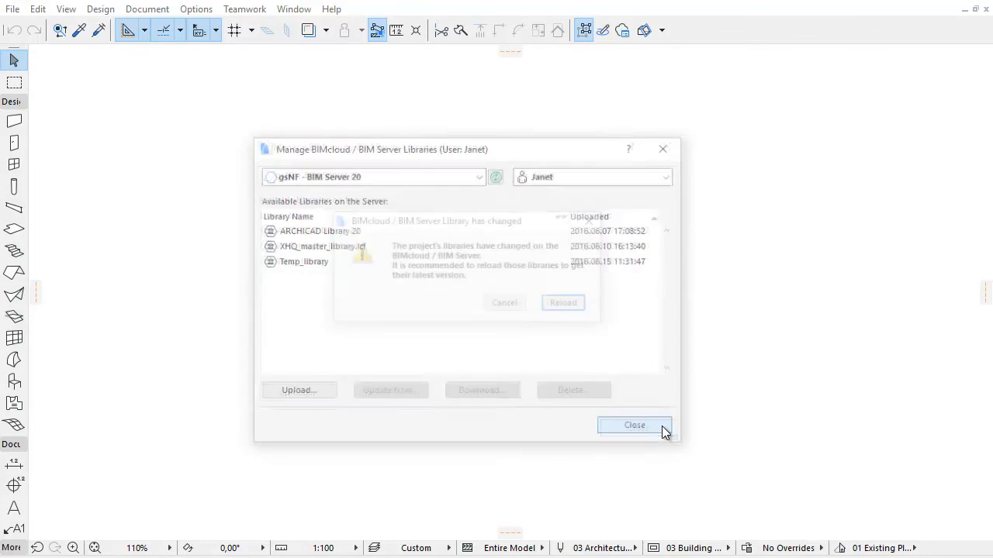
left_click(633, 425)
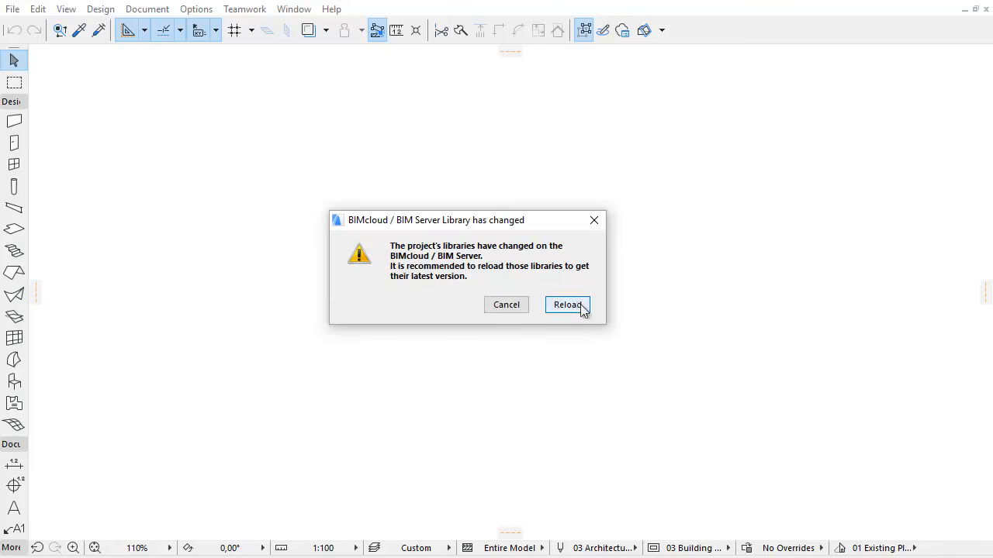
left_click(567, 305)
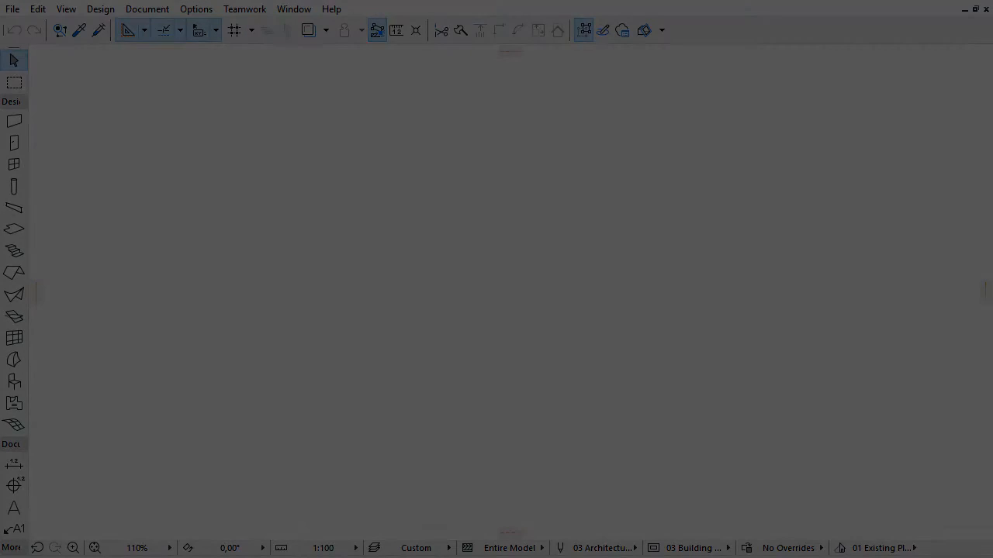